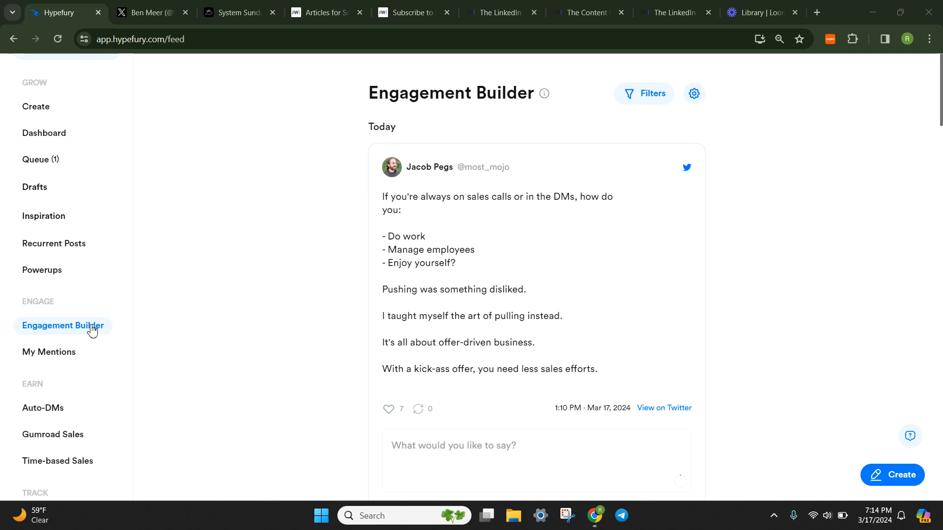
mouse_move(133, 304)
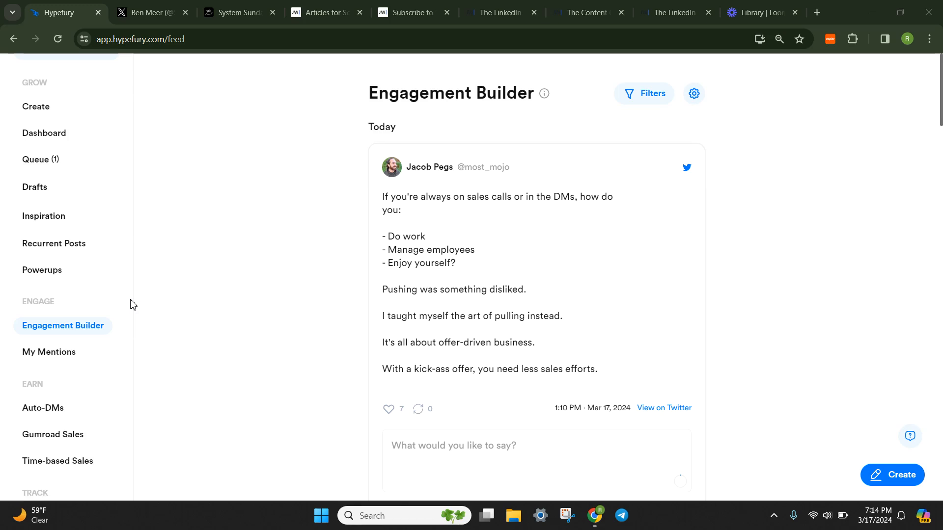
- Open Hypefury's My Mentions page listing today's replies
scroll(up, 3)
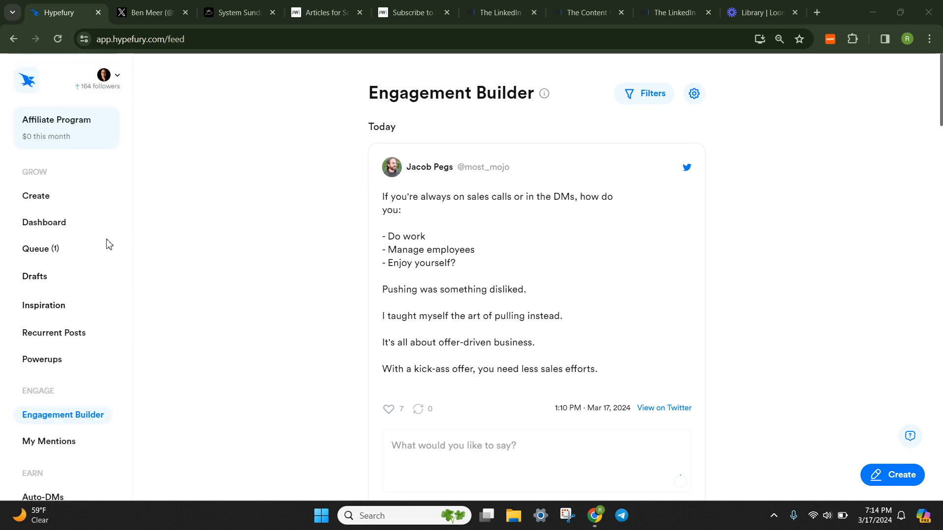
mouse_move(29, 79)
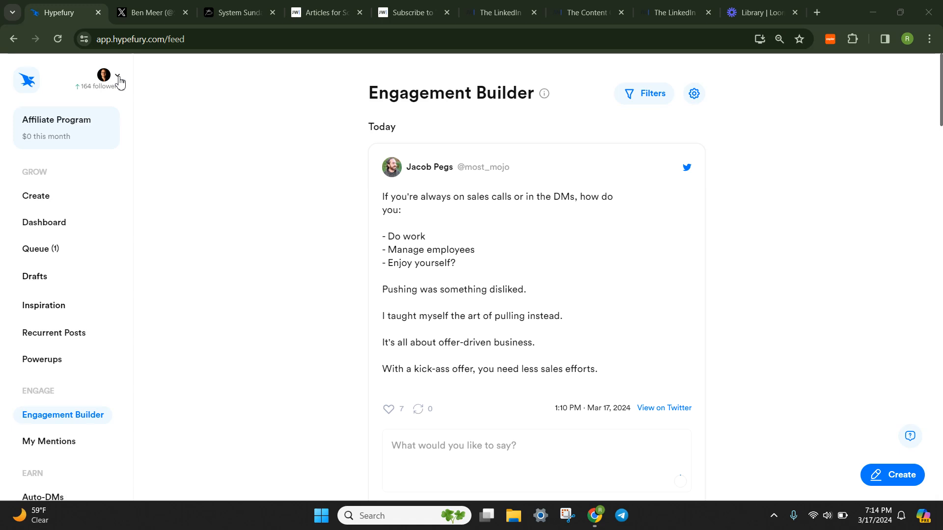
mouse_move(77, 421)
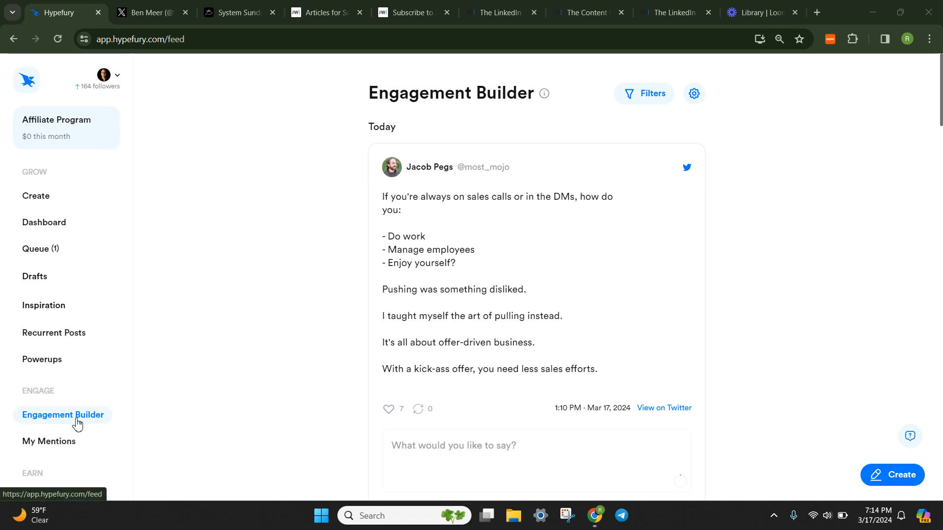
mouse_move(115, 402)
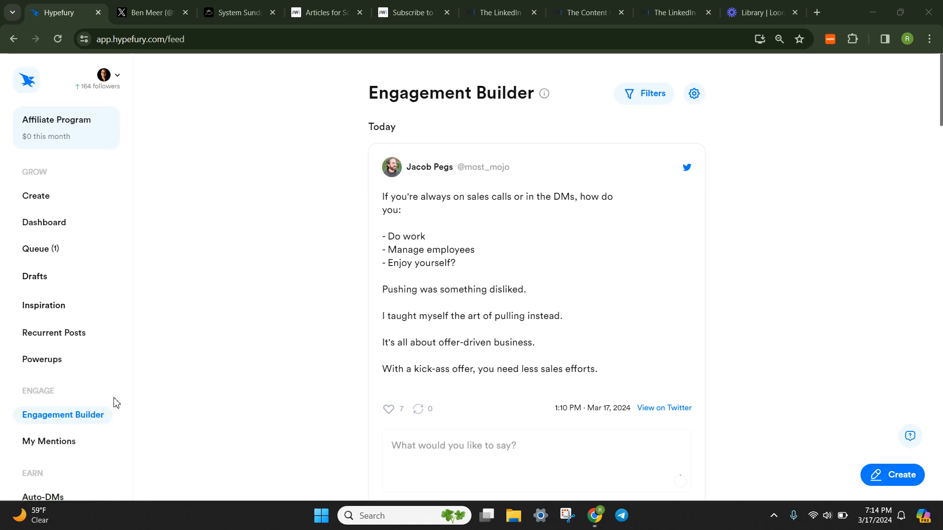
mouse_move(256, 339)
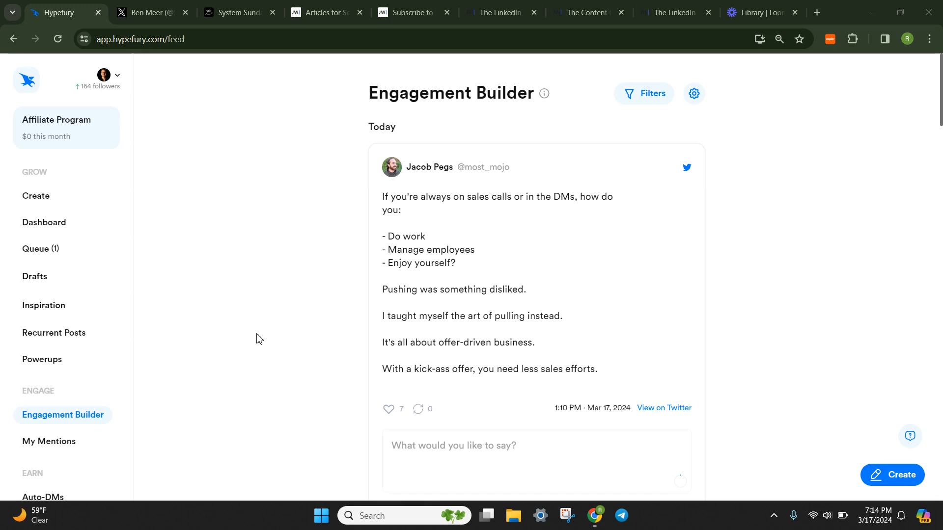
mouse_move(69, 419)
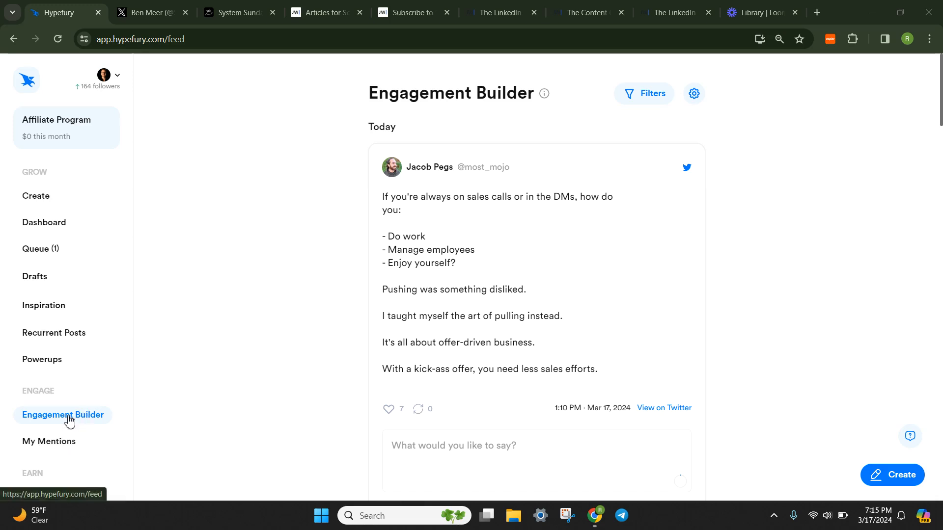
scroll(down, 3)
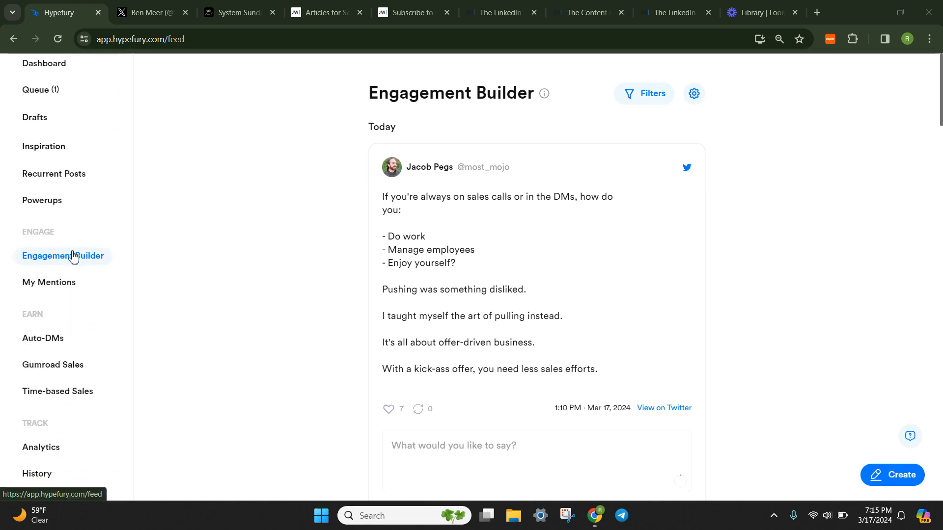
mouse_move(71, 283)
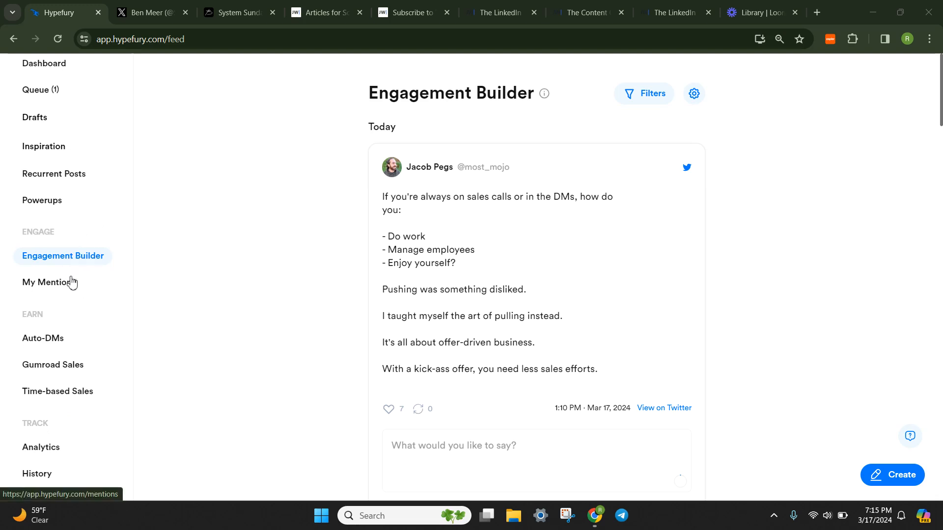
click(49, 282)
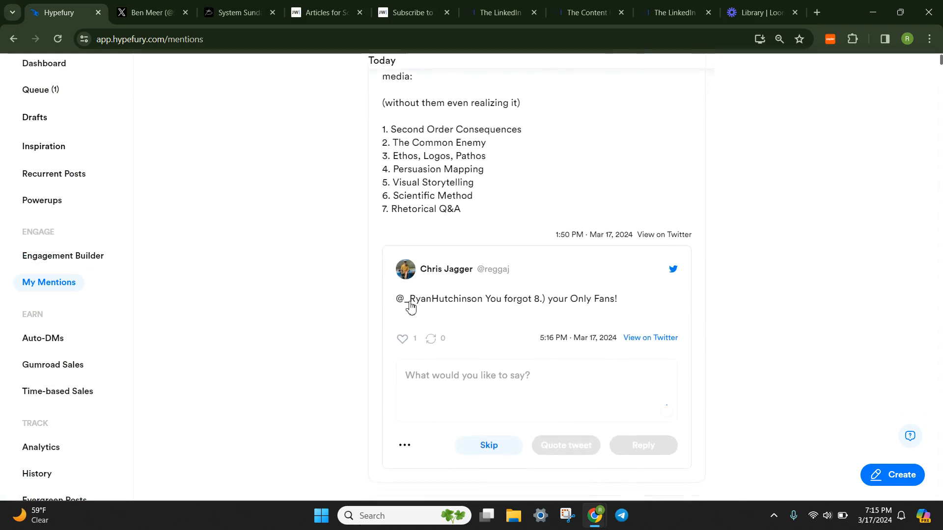
mouse_move(484, 302)
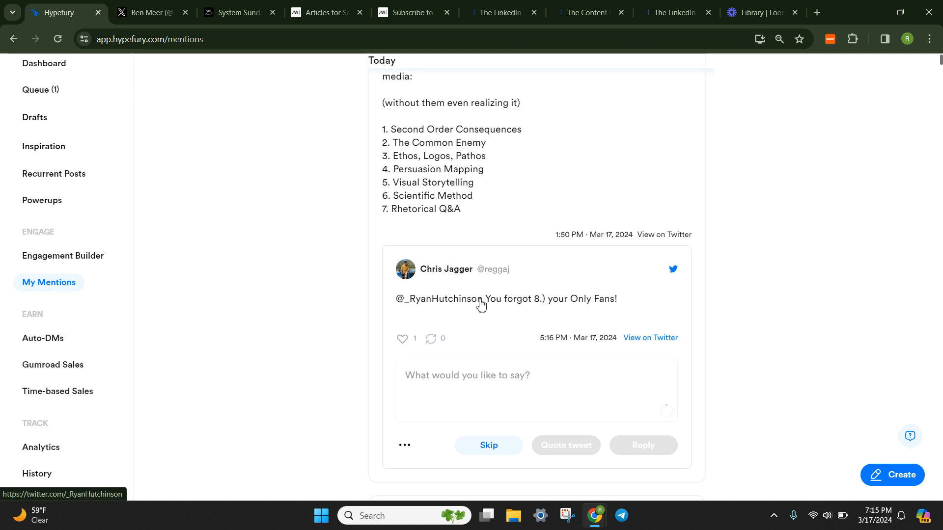
- Open the mentioned account's X profile and its 7 Psychology Secrets post
click(431, 299)
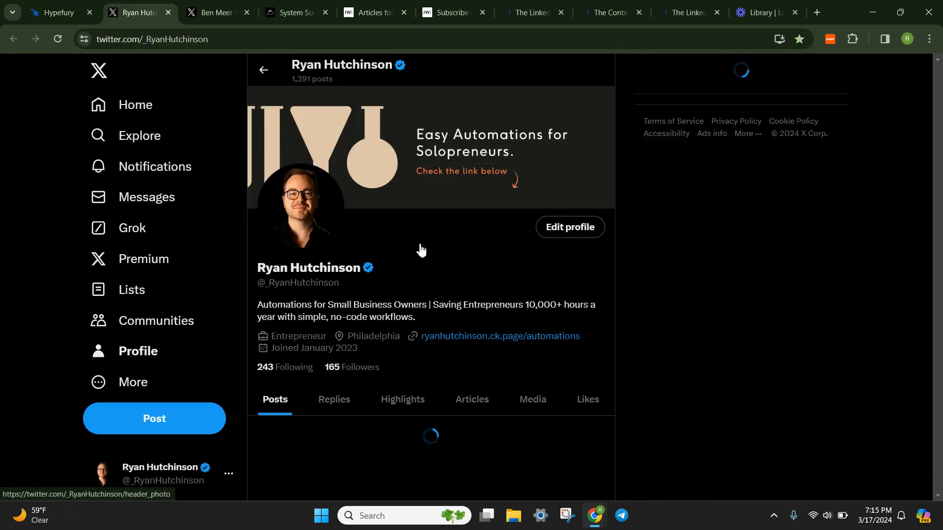
scroll(down, 3)
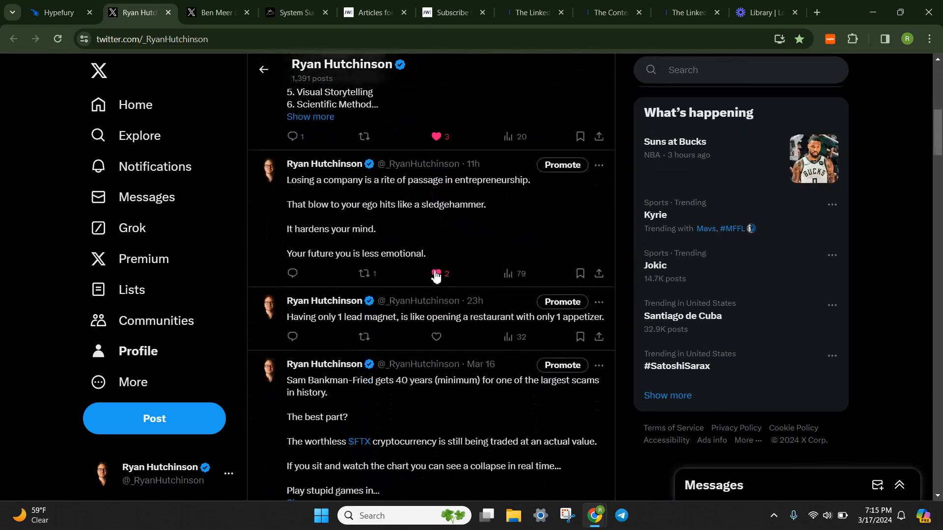
click(421, 204)
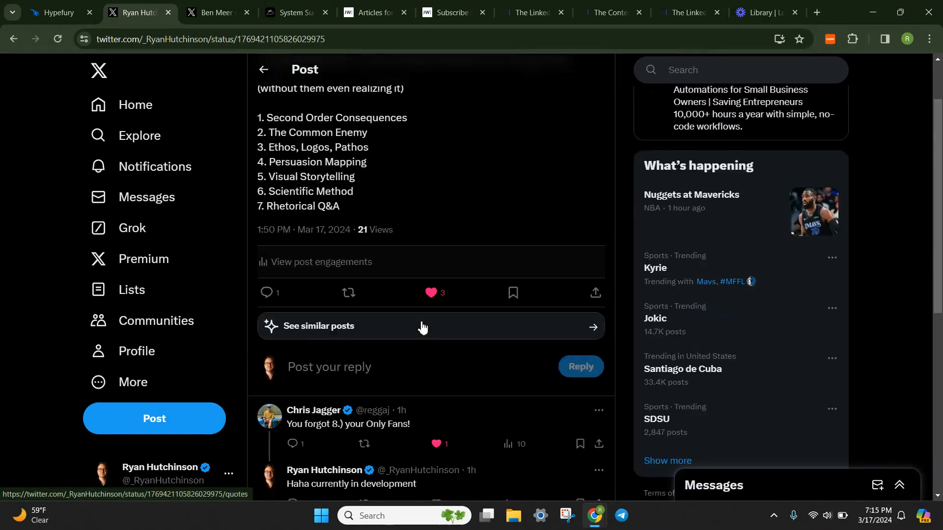
- Scroll through the post's reply thread and start a reply beneath it
scroll(down, 3)
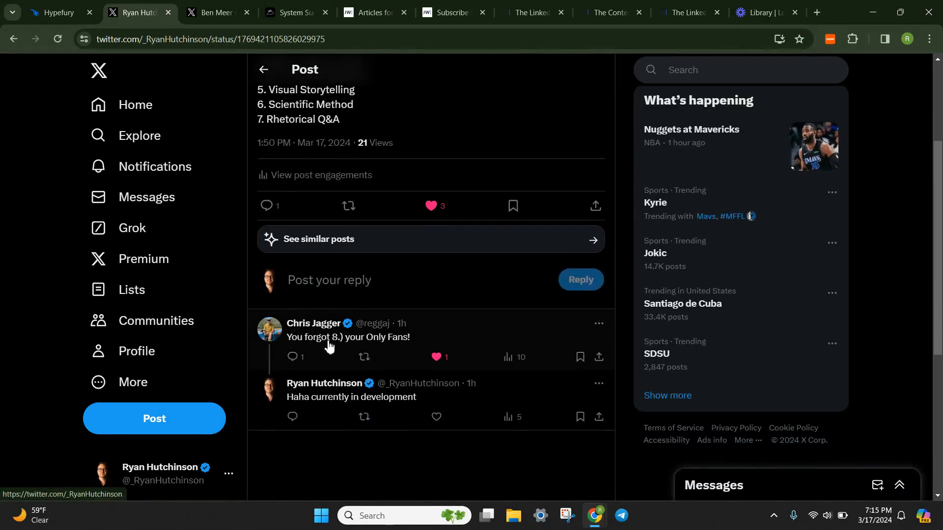
scroll(up, 3)
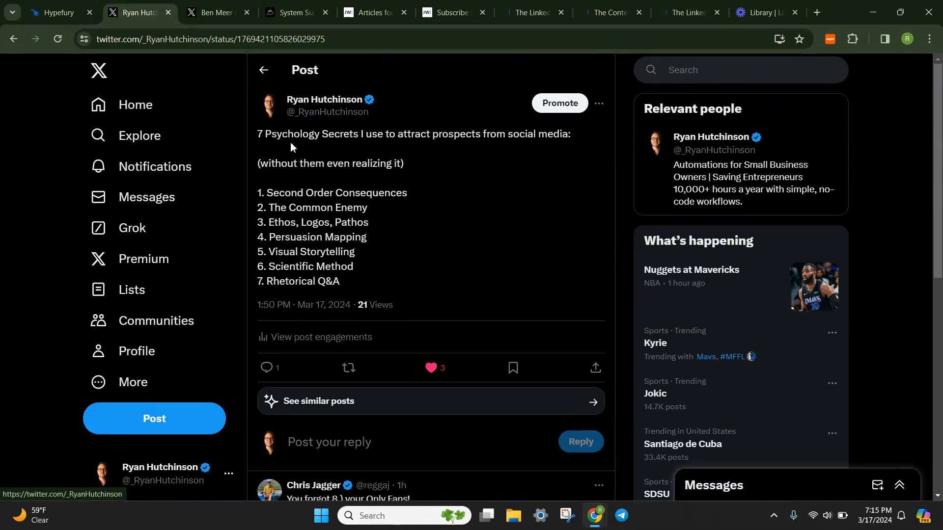
scroll(down, 3)
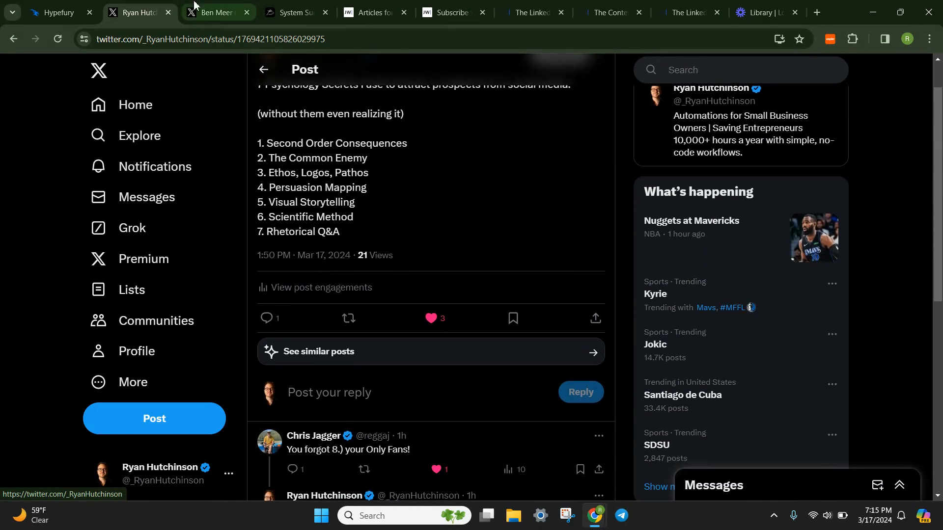
scroll(down, 3)
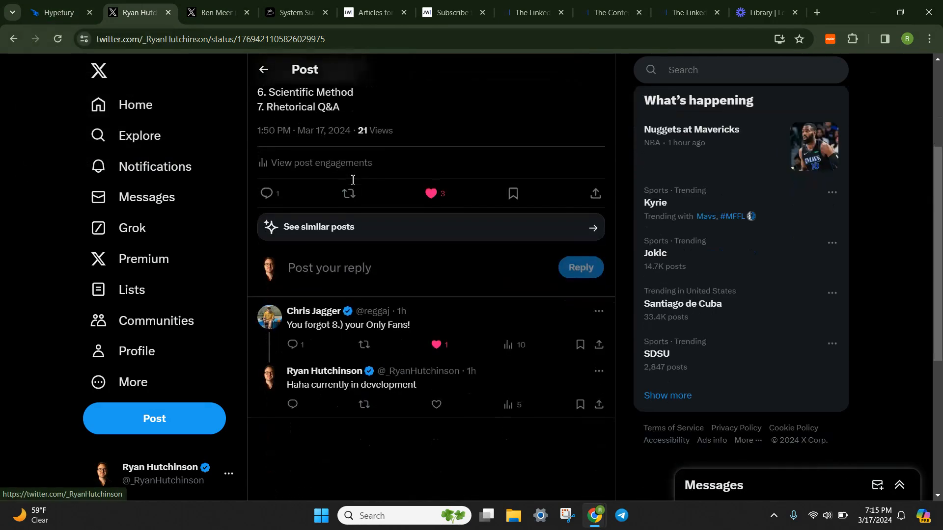
scroll(down, 3)
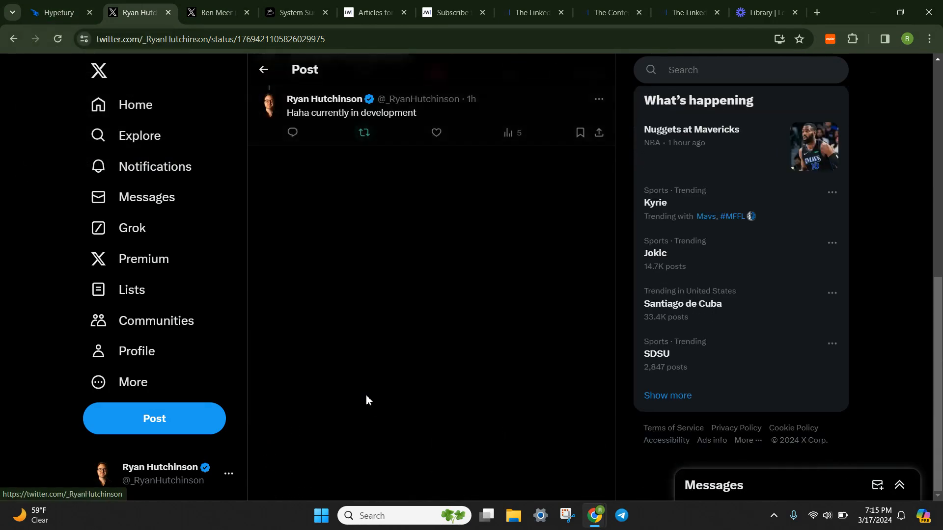
scroll(down, 3)
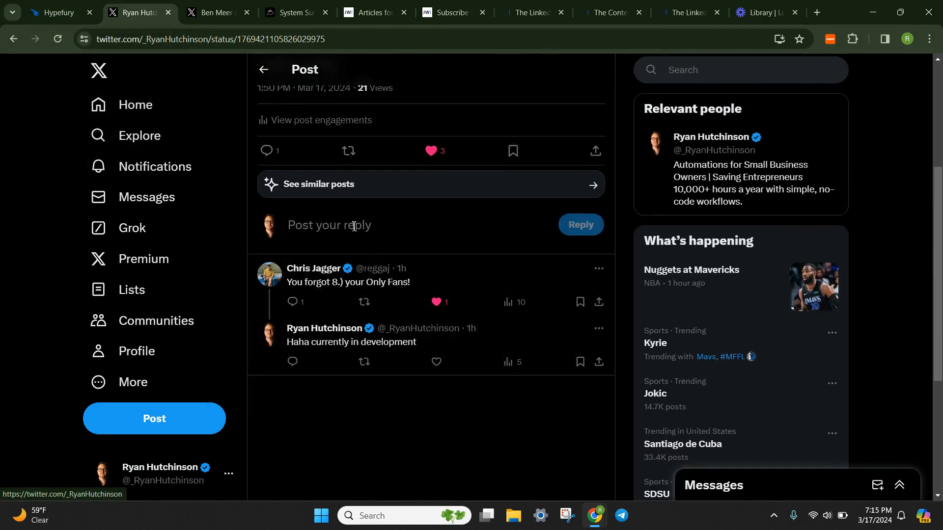
click(353, 225)
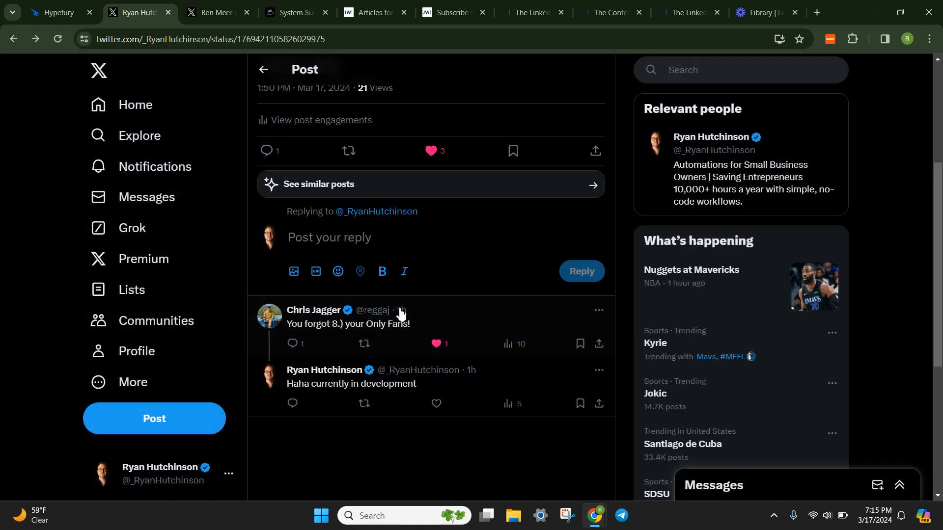
mouse_move(57, 12)
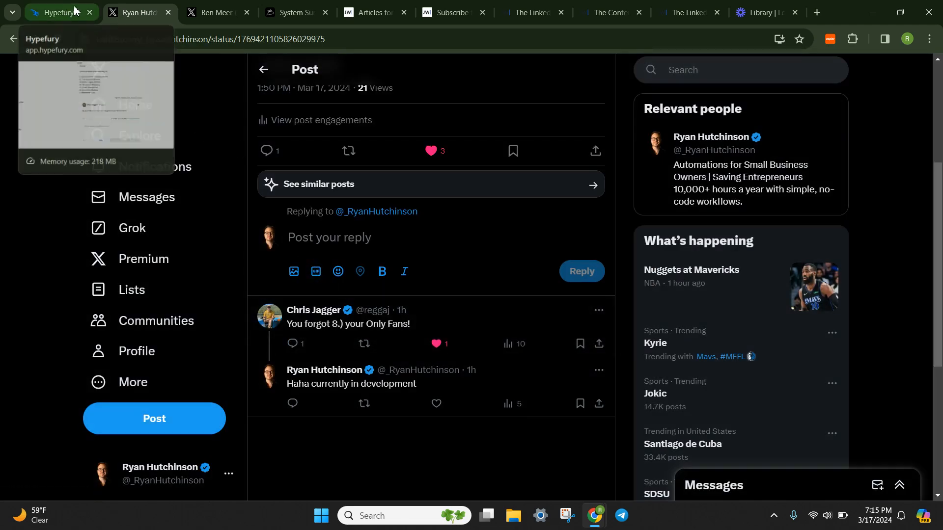
click(57, 12)
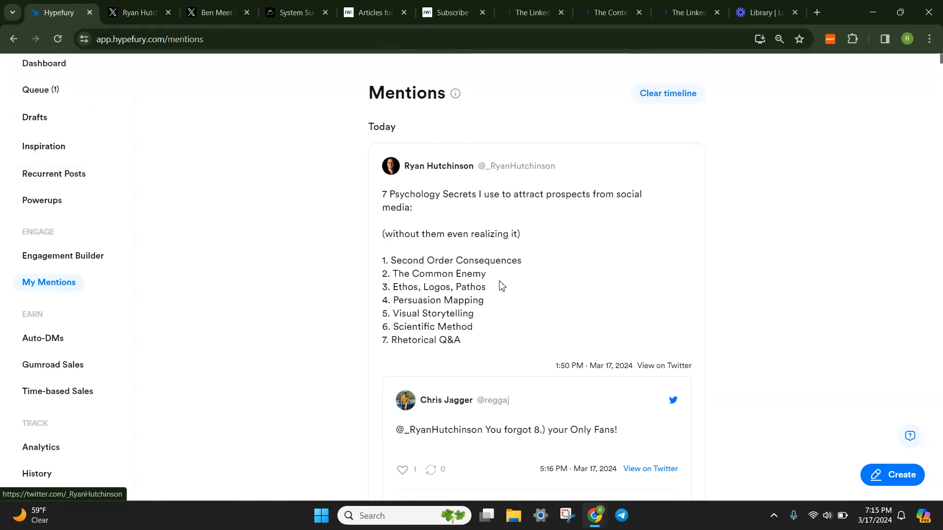
scroll(down, 3)
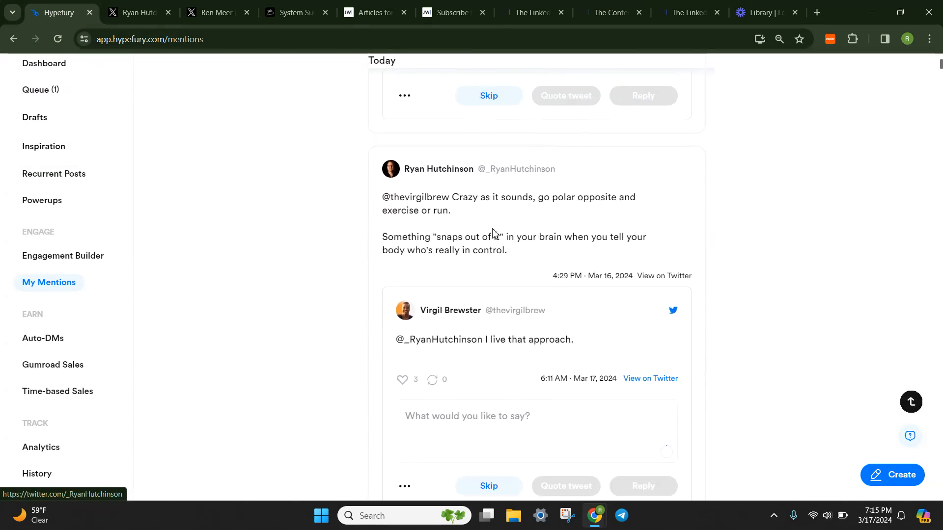
scroll(down, 3)
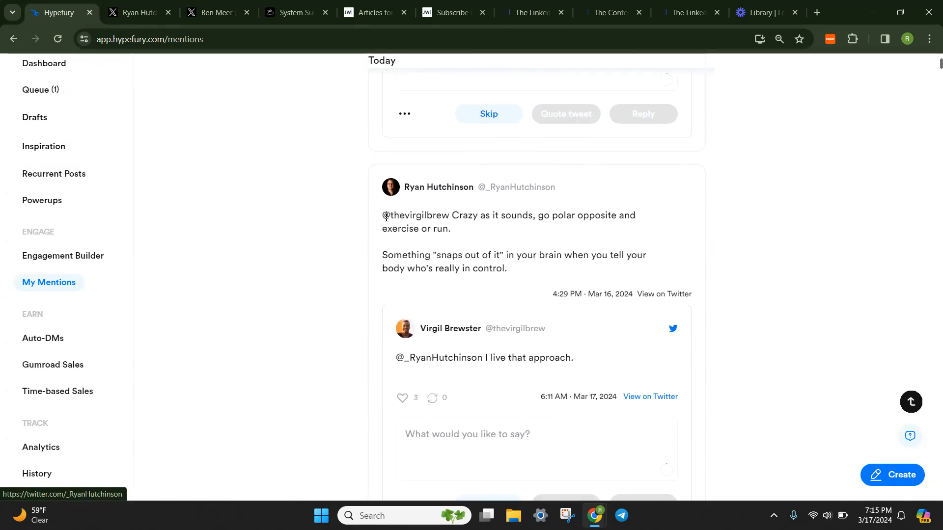
mouse_move(509, 274)
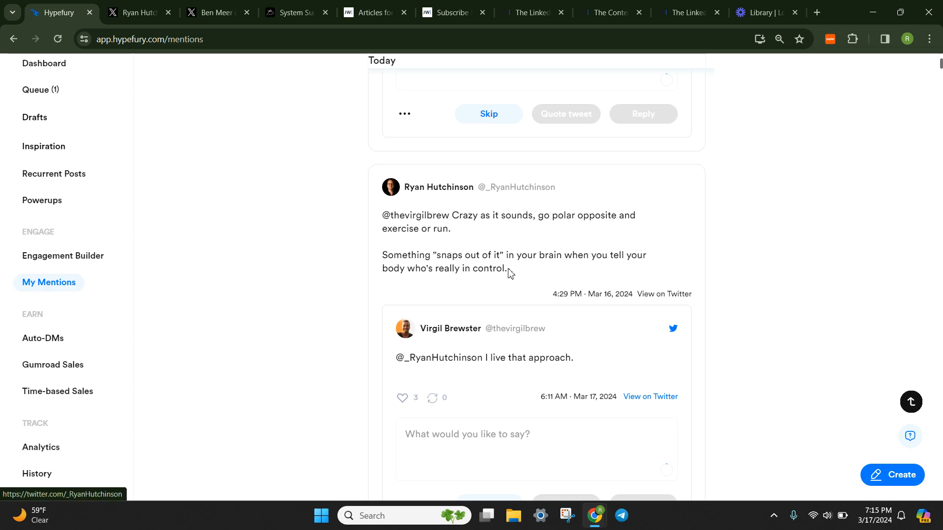
mouse_move(452, 335)
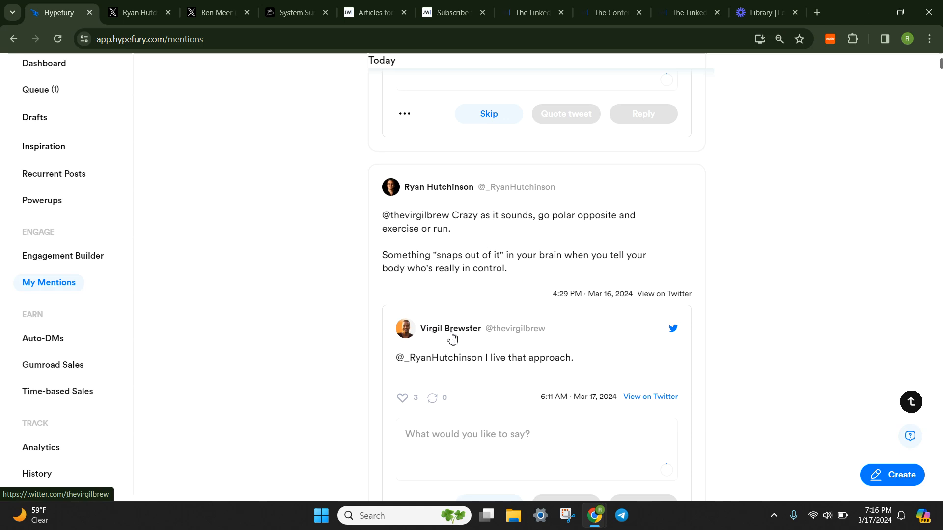
mouse_move(486, 266)
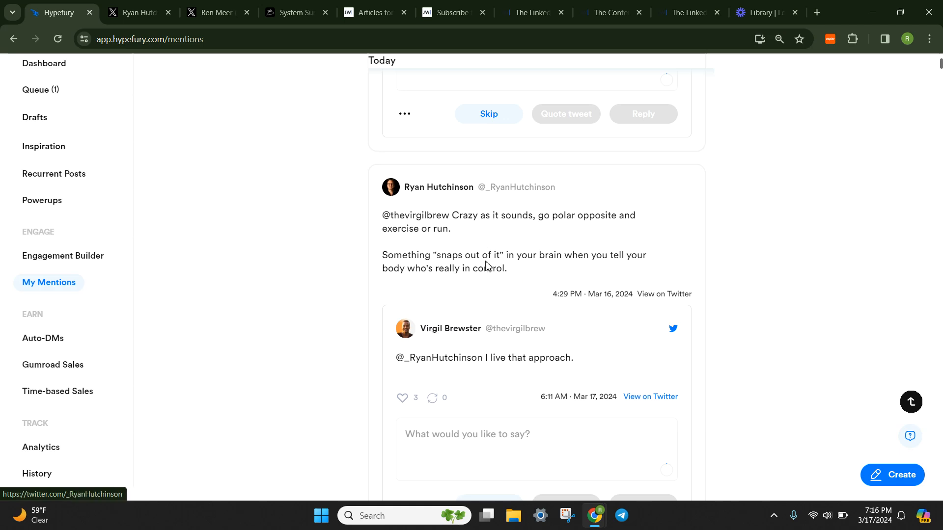
mouse_move(442, 240)
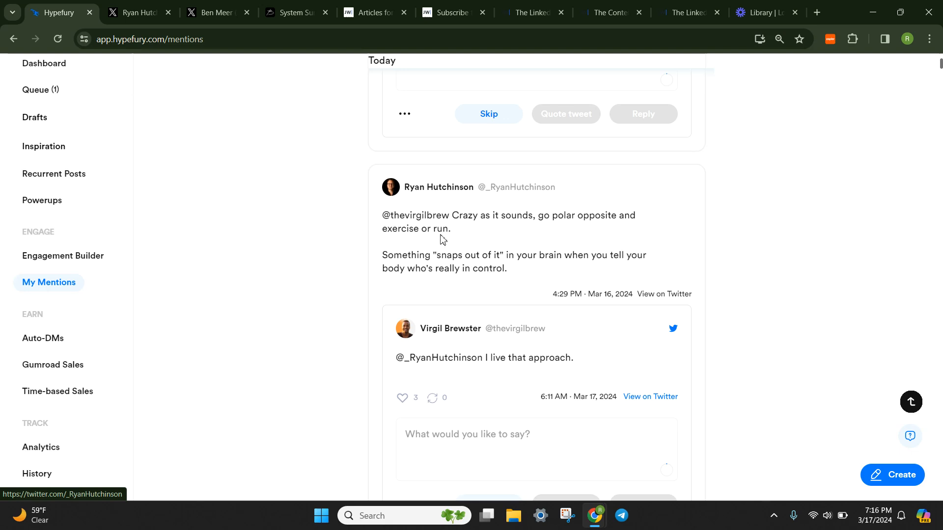
mouse_move(391, 216)
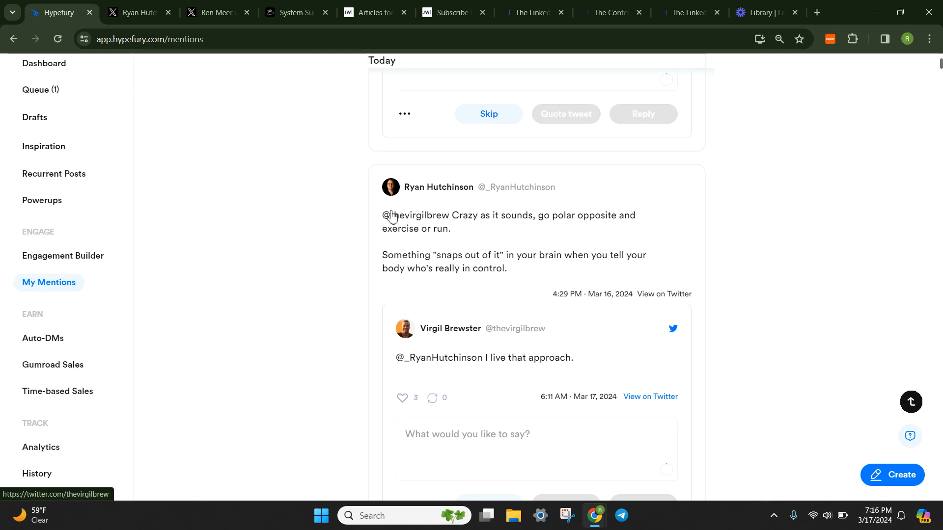
scroll(down, 3)
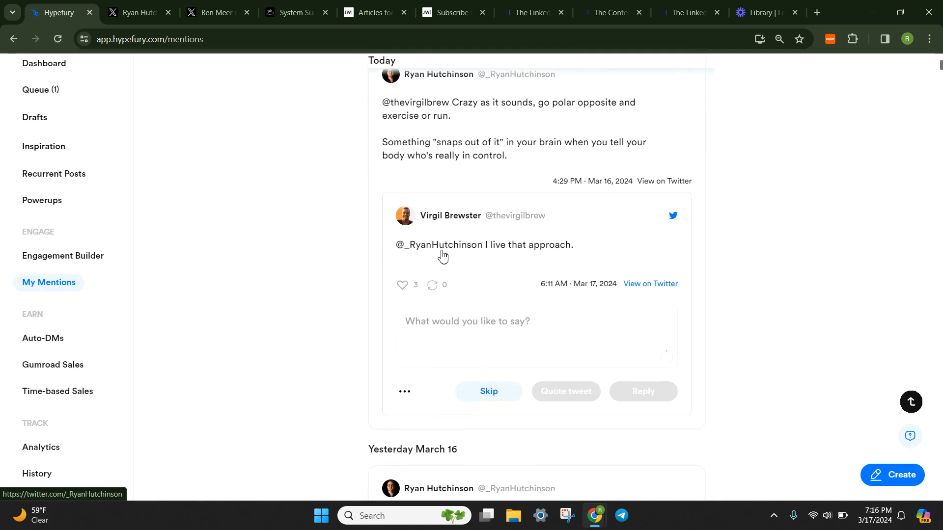
mouse_move(517, 245)
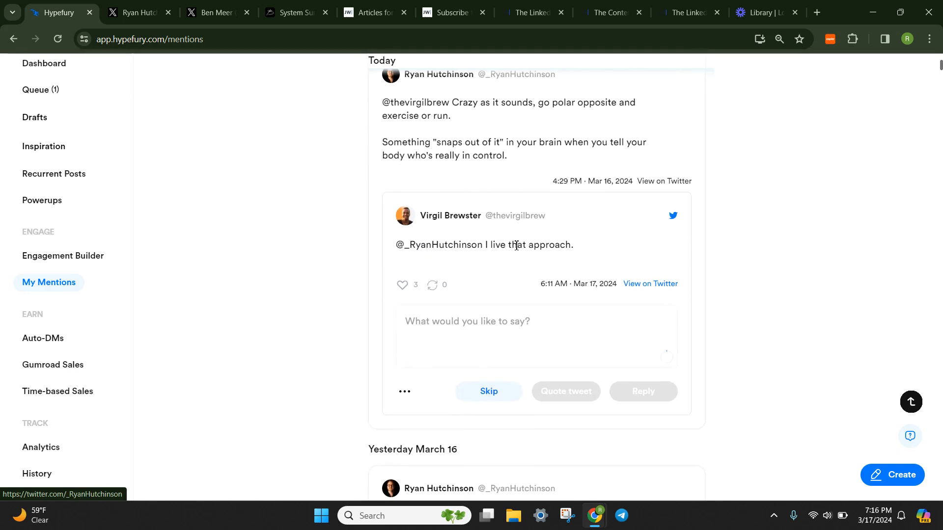
mouse_move(409, 244)
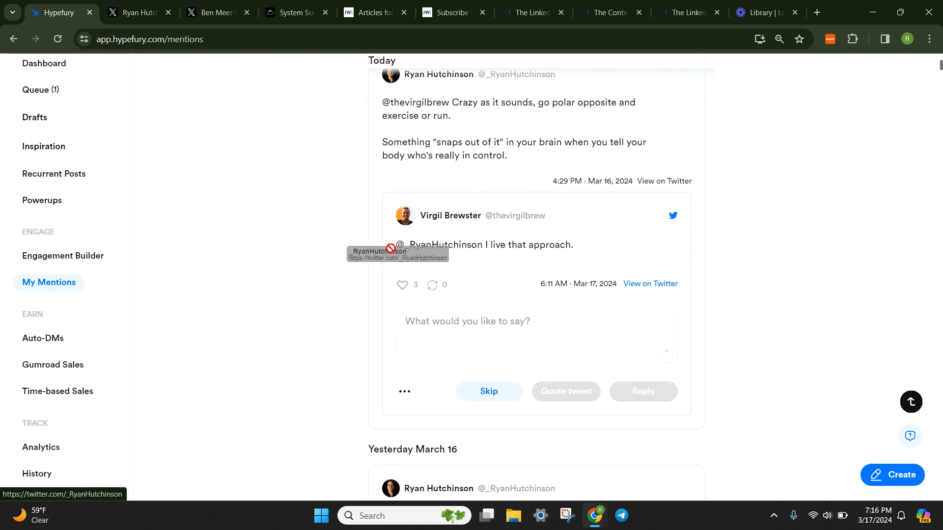
mouse_move(461, 252)
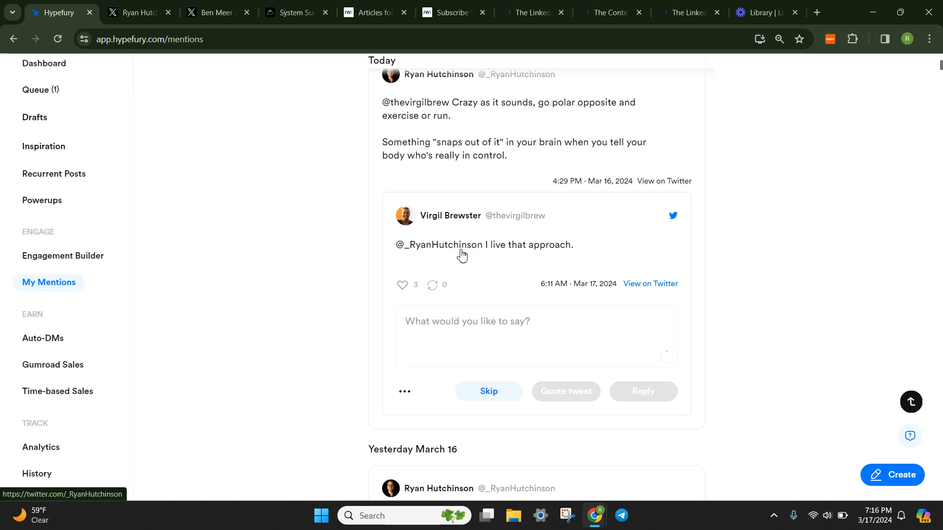
scroll(up, 3)
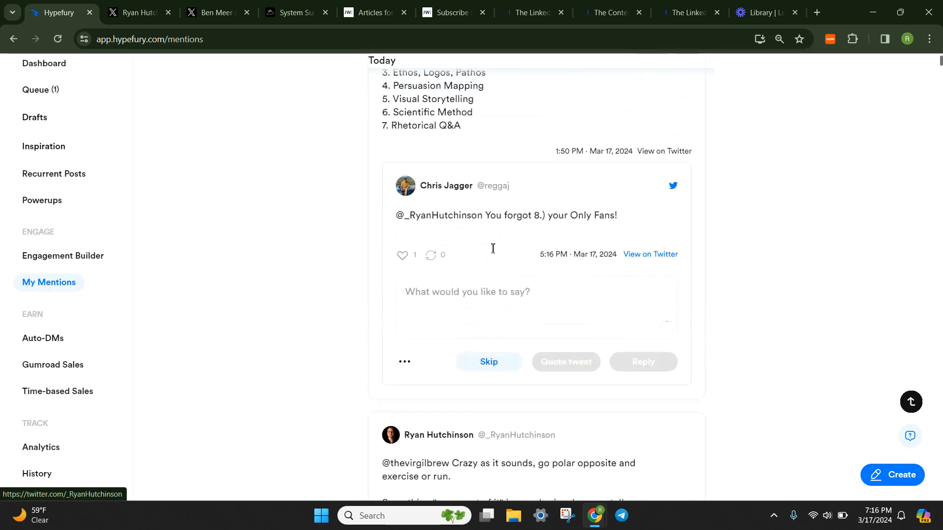
scroll(down, 3)
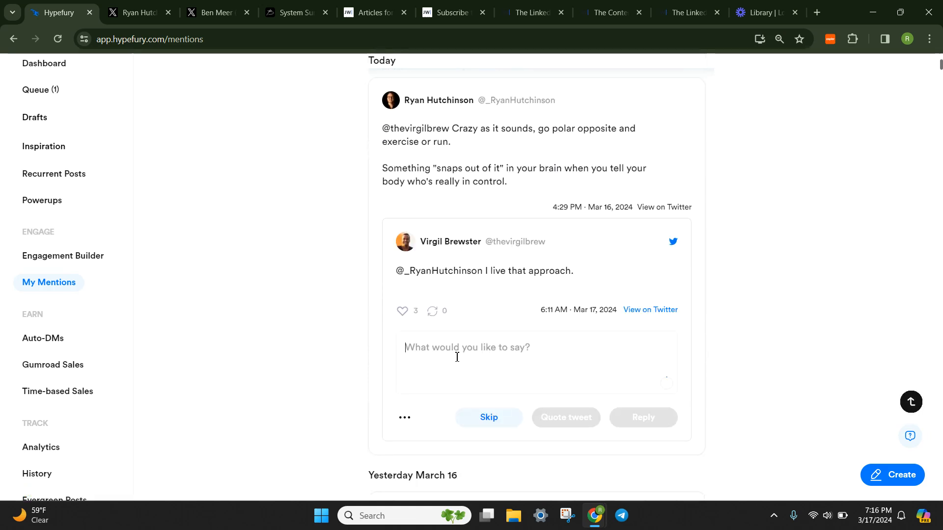
text(Me too)
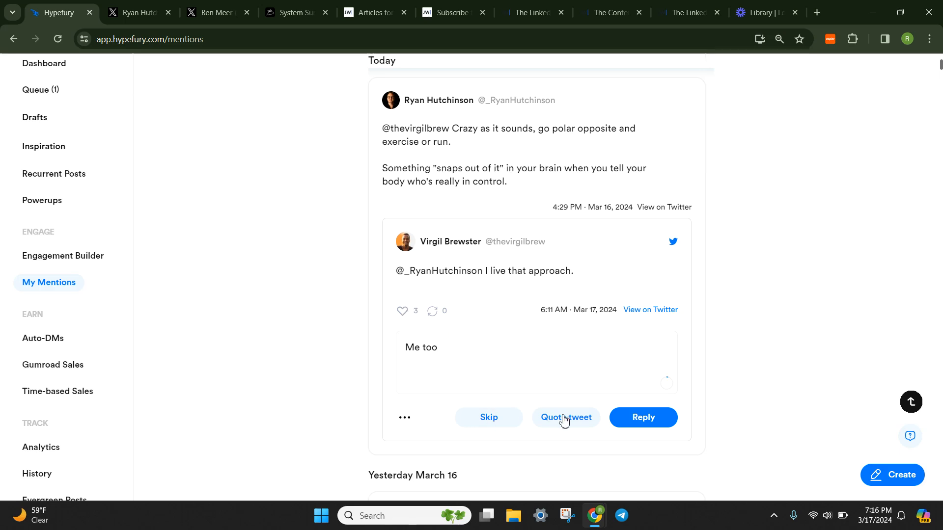
click(642, 417)
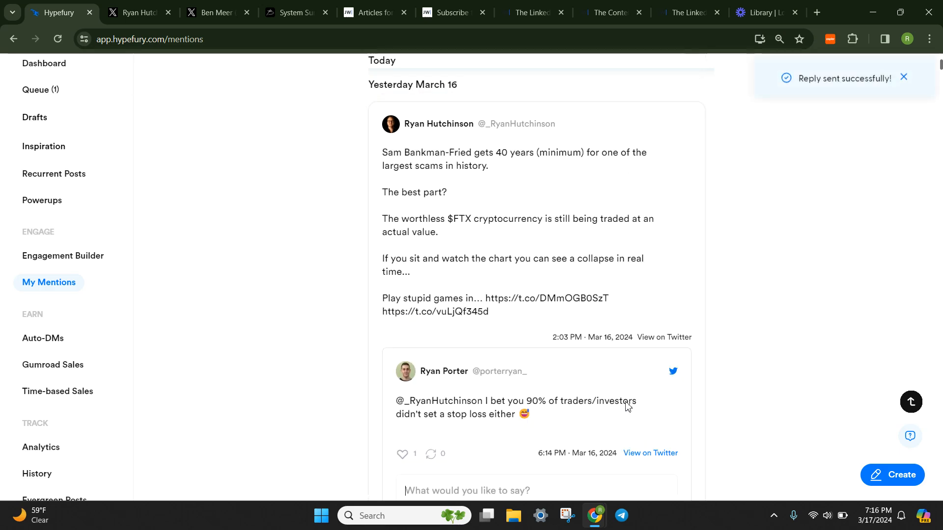
mouse_move(458, 214)
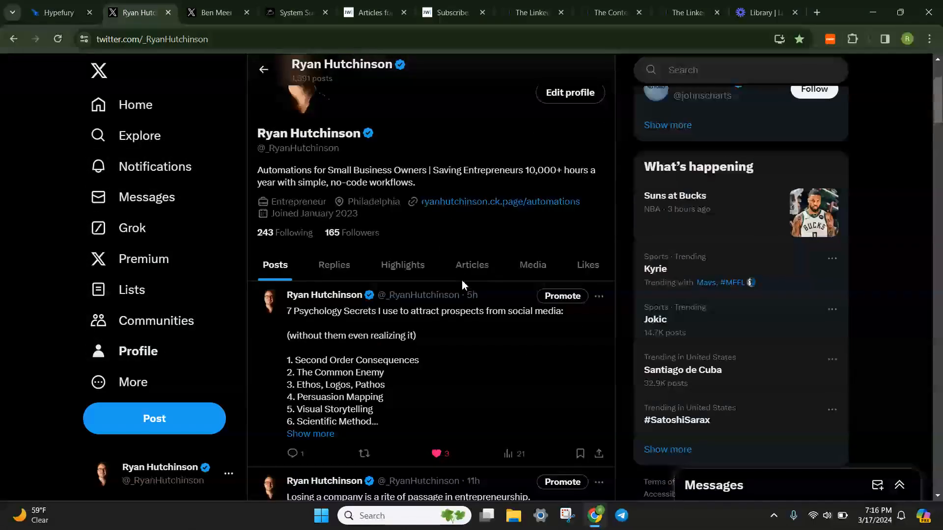
click(334, 264)
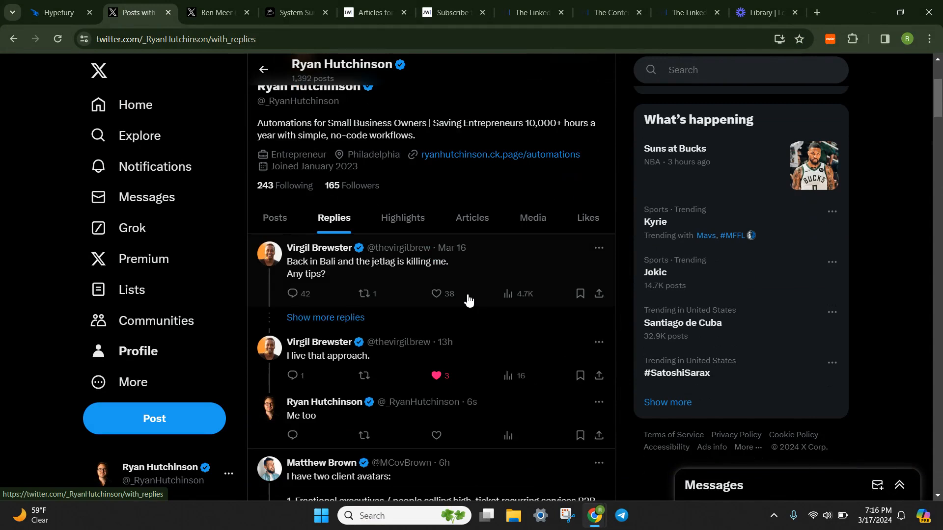
scroll(down, 3)
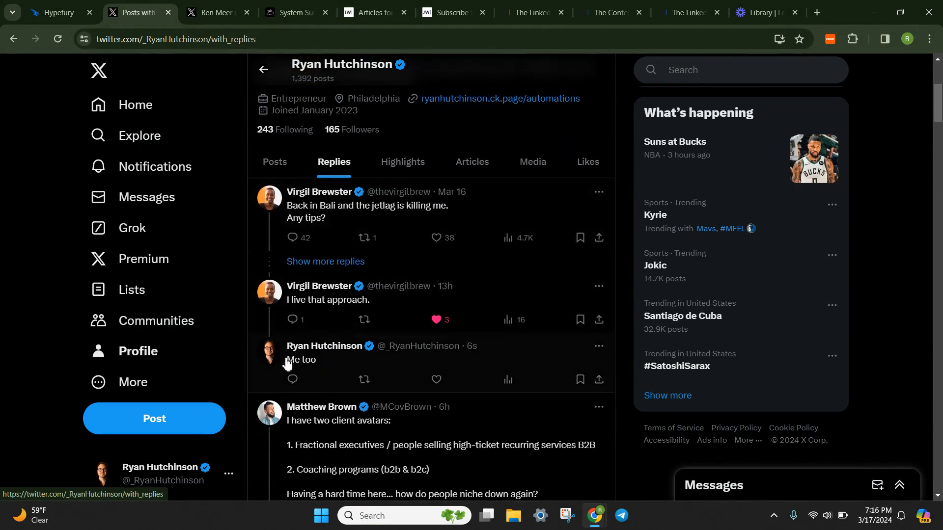
scroll(up, 3)
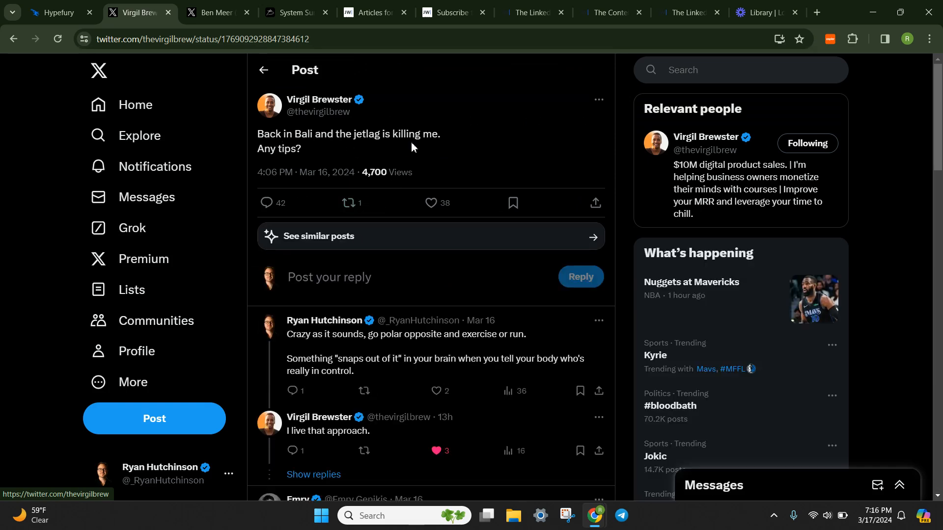
scroll(down, 3)
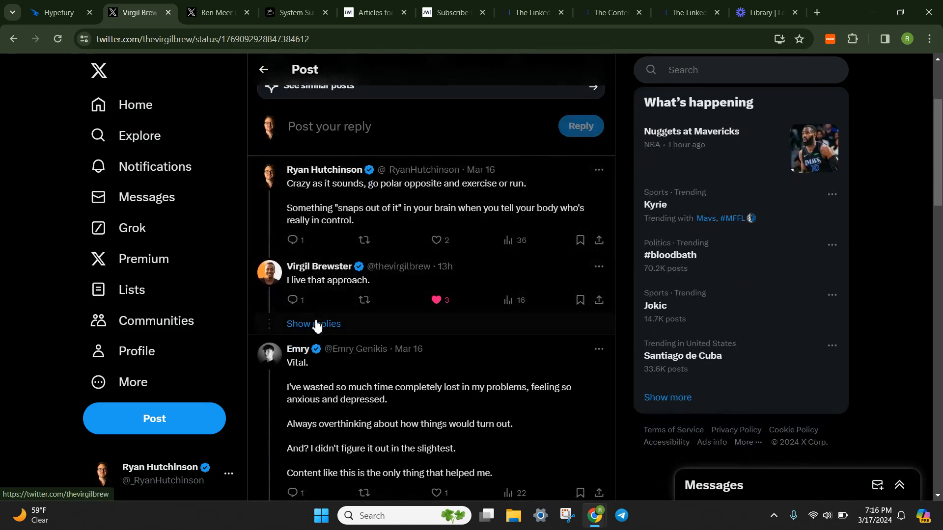
click(313, 324)
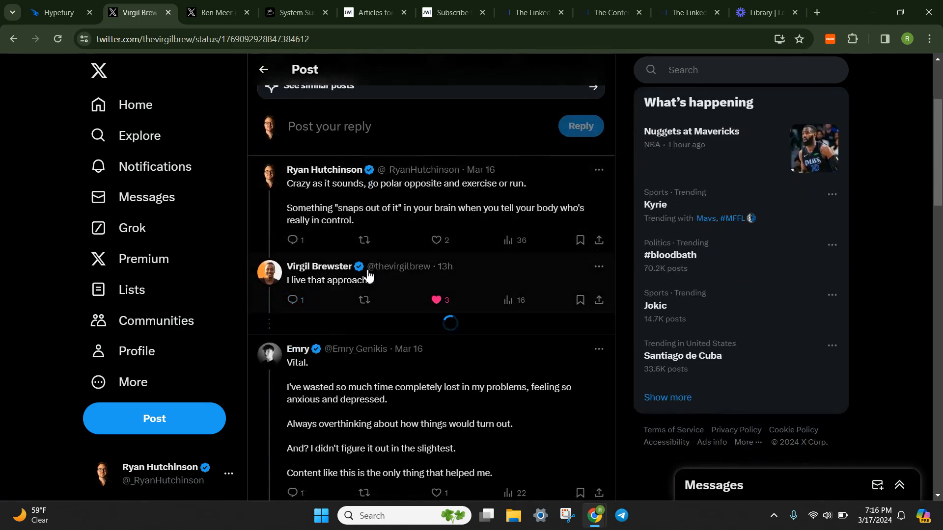
scroll(up, 3)
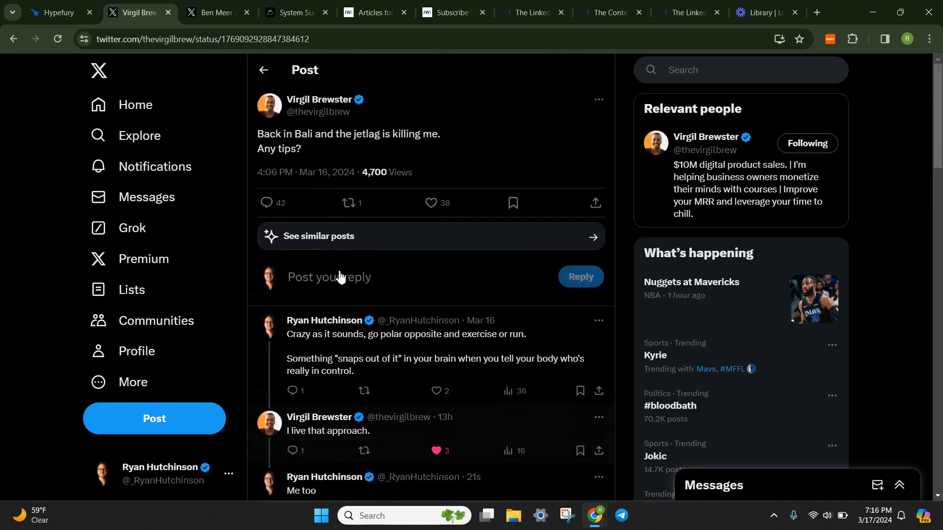
click(57, 12)
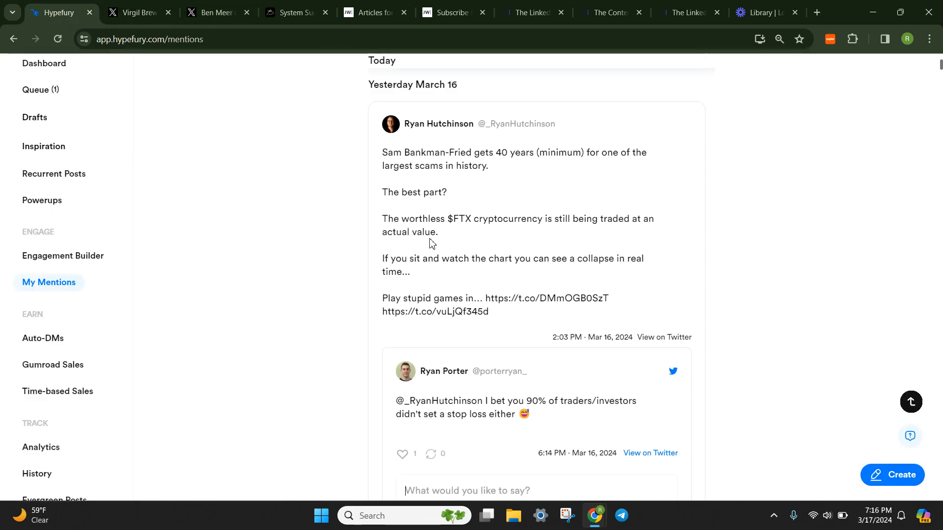
scroll(down, 3)
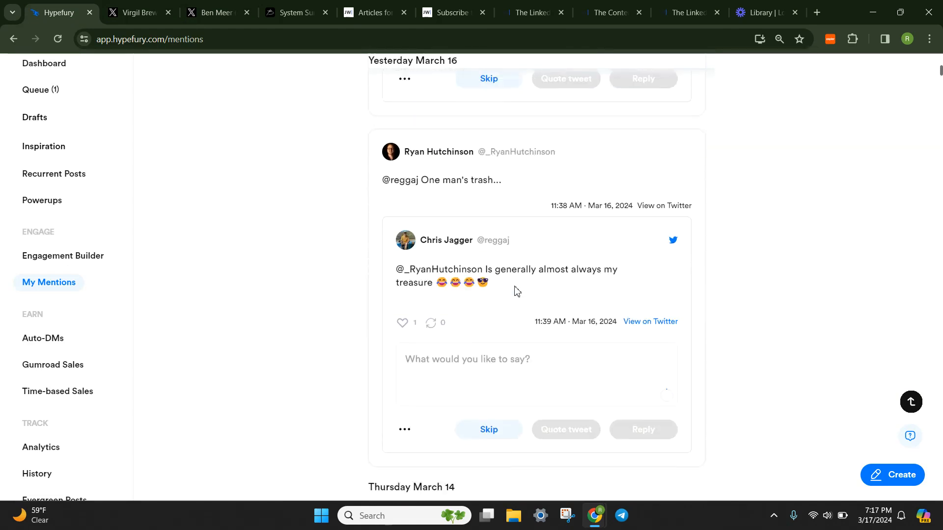
scroll(down, 3)
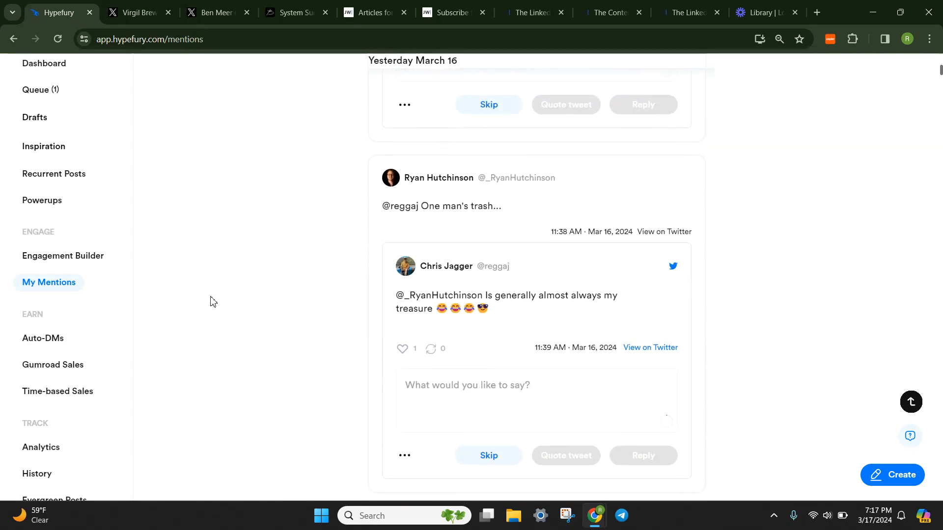
mouse_move(80, 256)
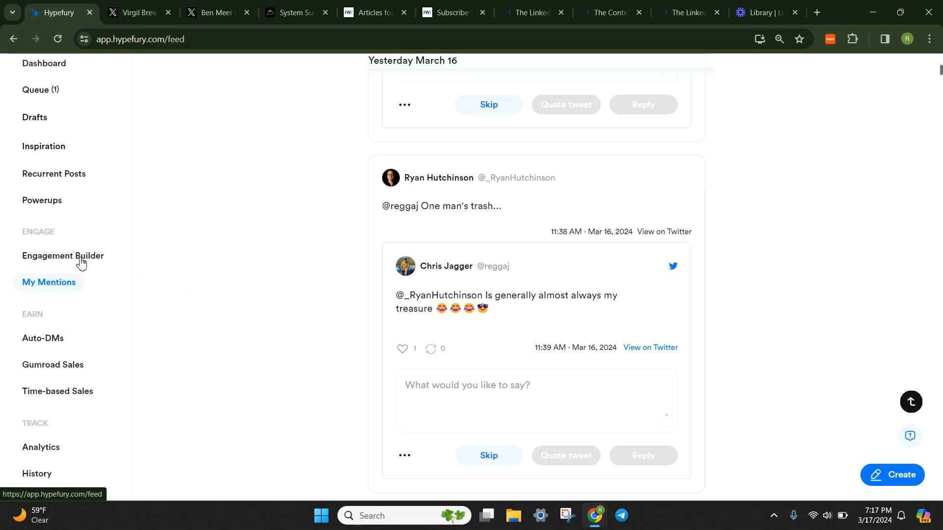
- Open Engagement Builder from the ENGAGE section of Hypefury's sidebar
click(63, 256)
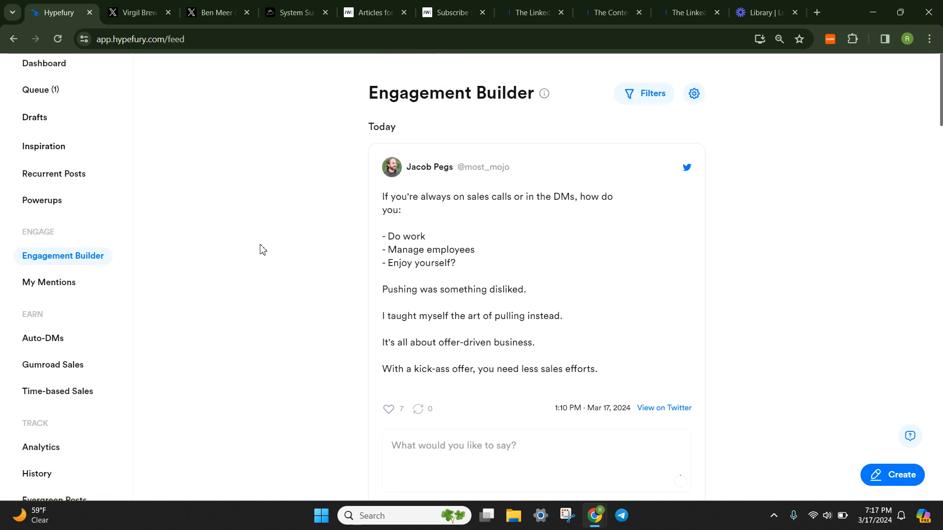
mouse_move(271, 249)
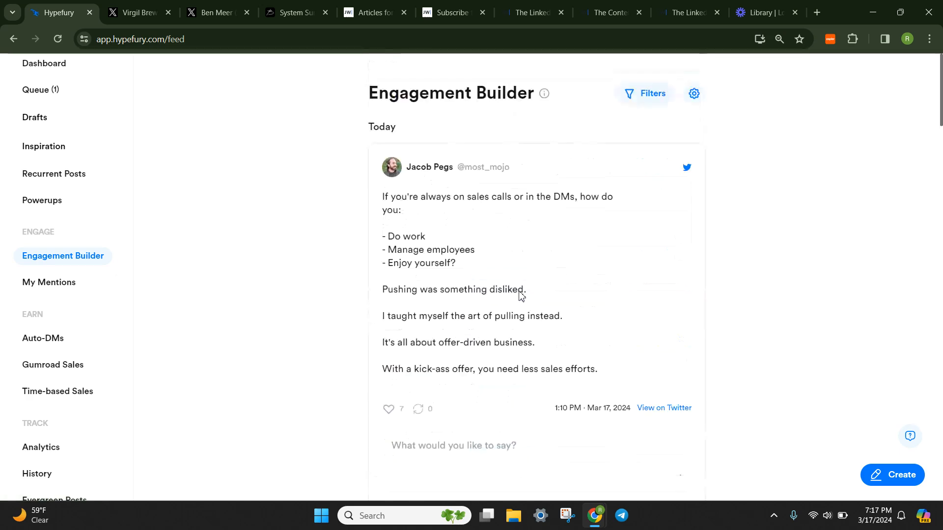
click(138, 12)
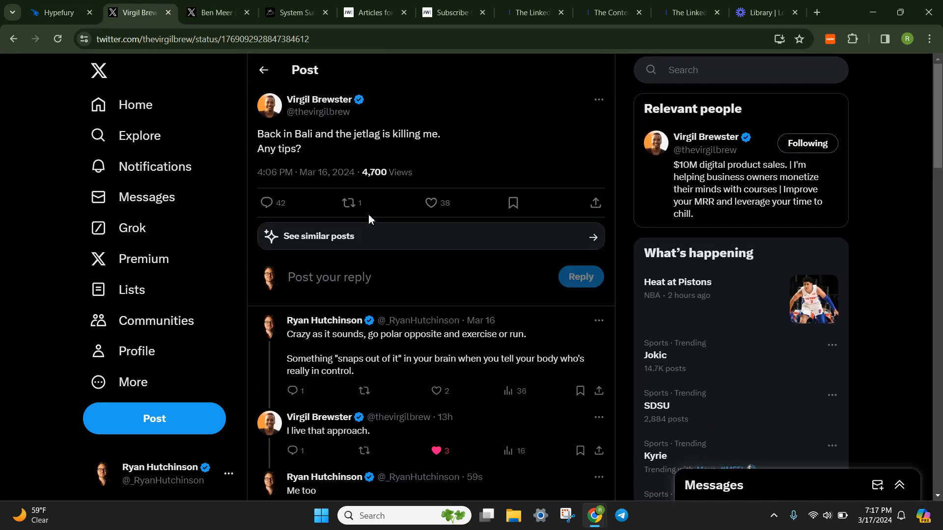
click(318, 99)
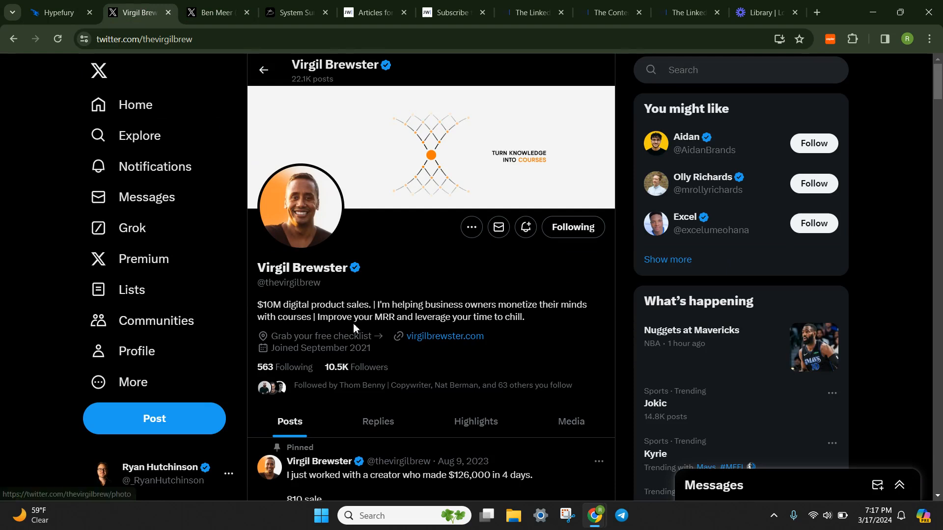
double_click(293, 283)
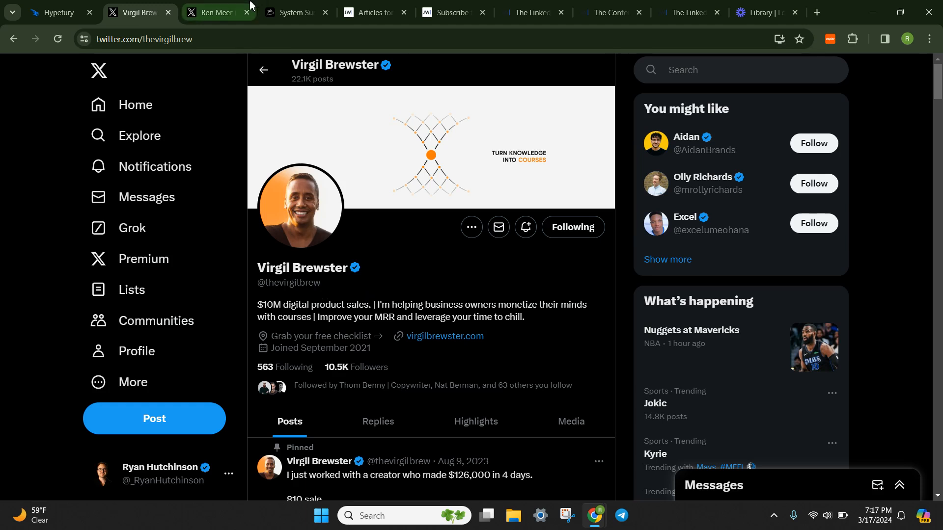
mouse_move(408, 272)
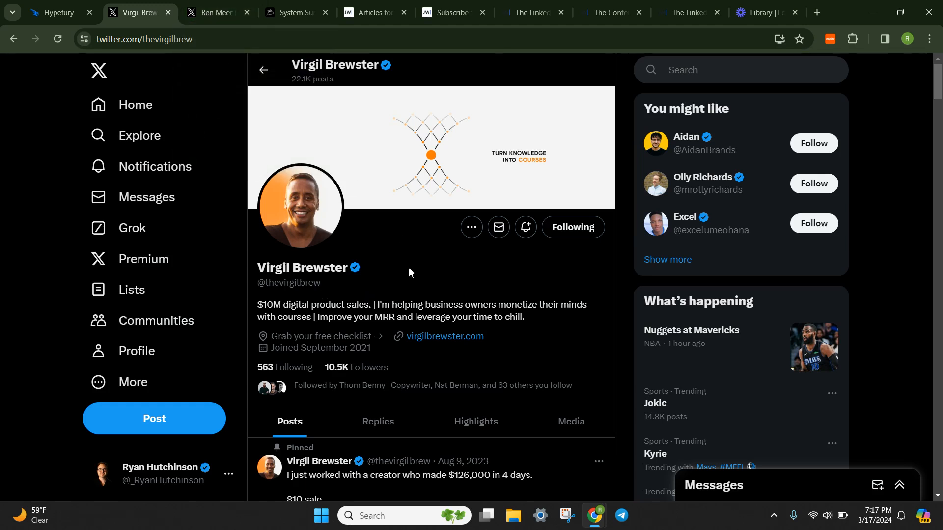
- Switch back to the Hypefury tab showing Jacob Pegs' sales-calls tweet
click(54, 11)
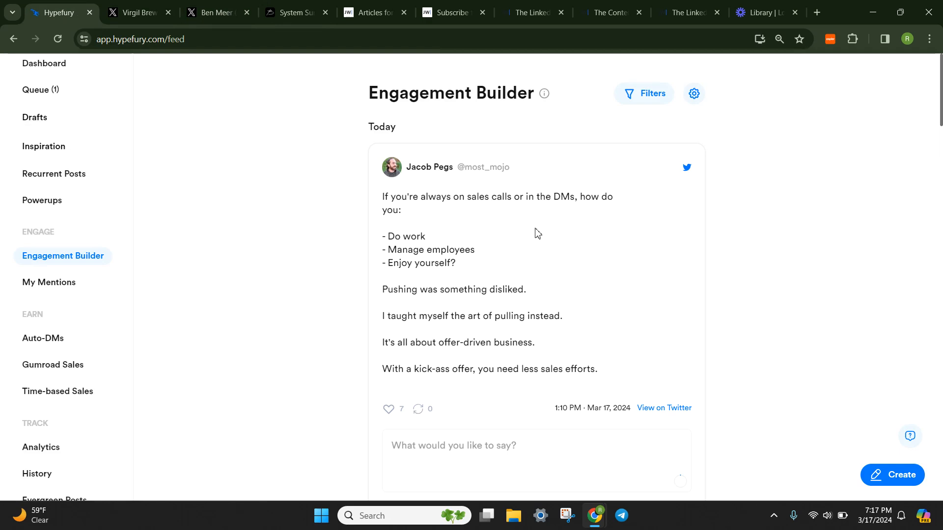
mouse_move(549, 262)
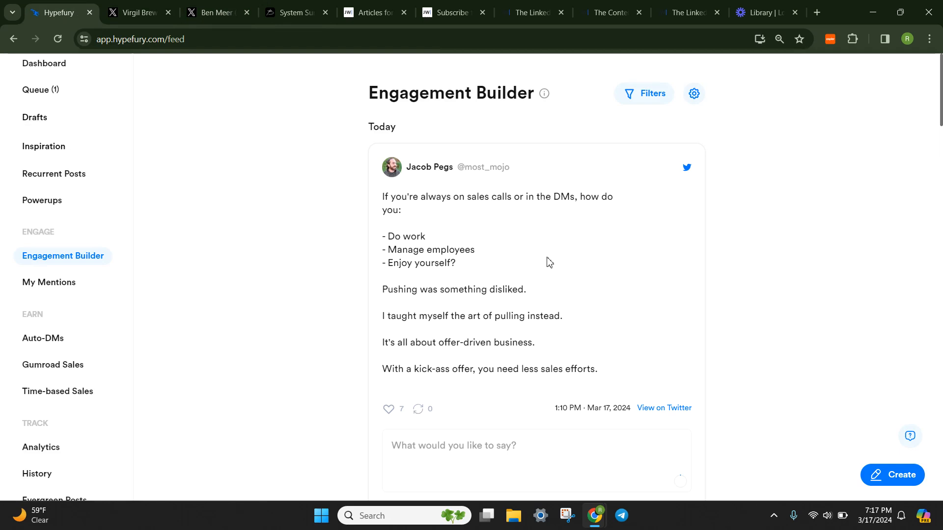
mouse_move(544, 94)
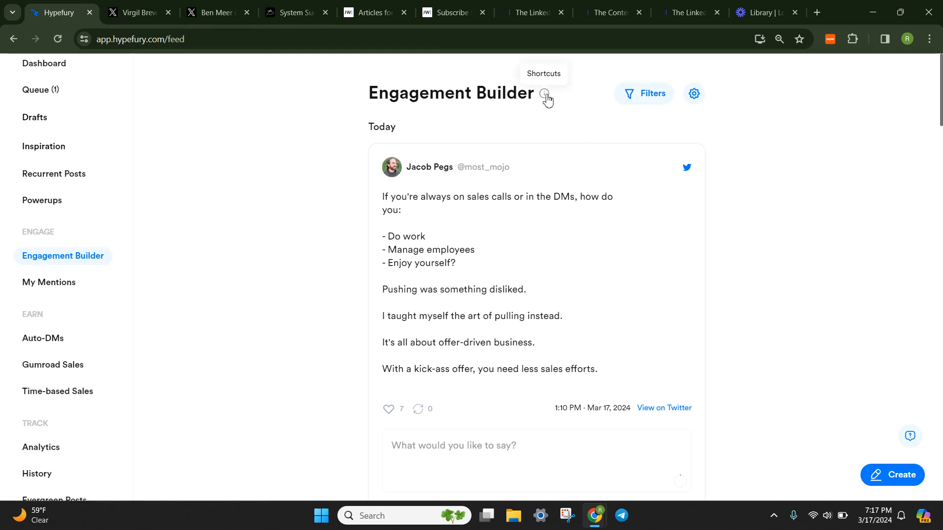
mouse_move(694, 94)
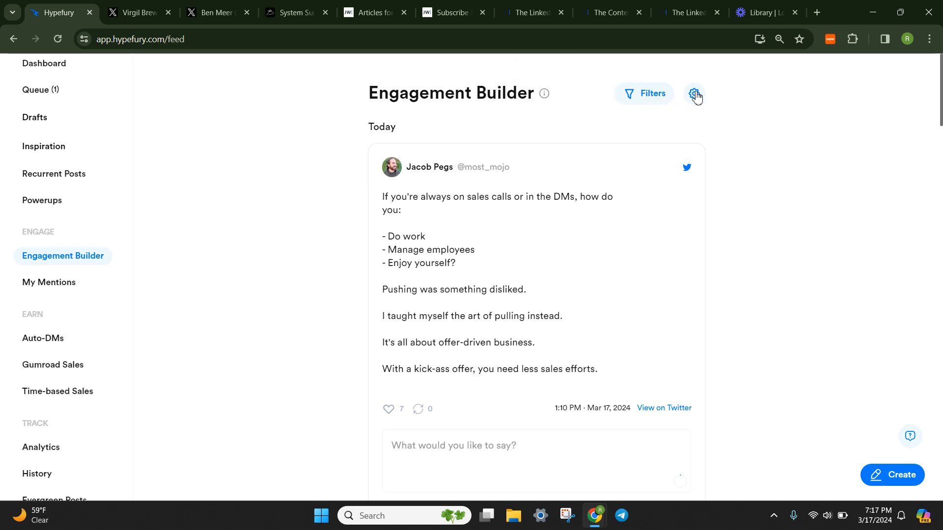
click(695, 94)
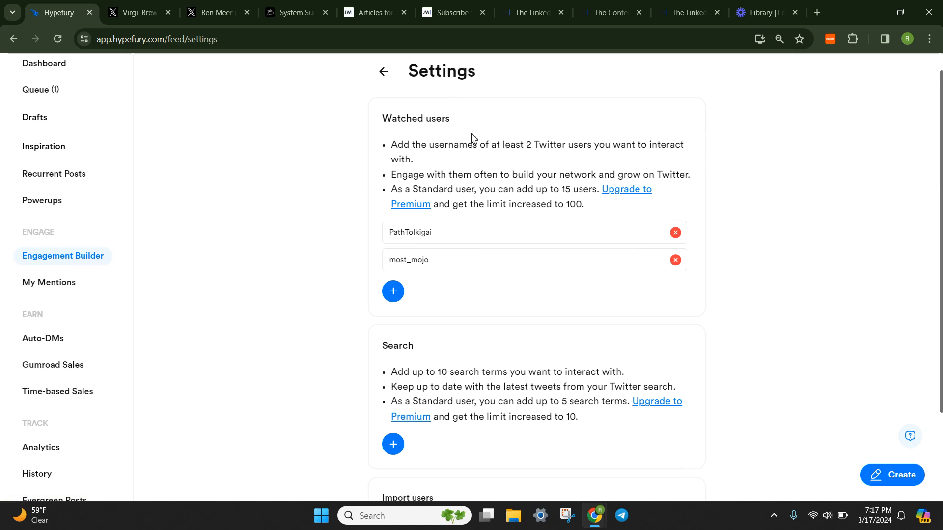
mouse_move(445, 229)
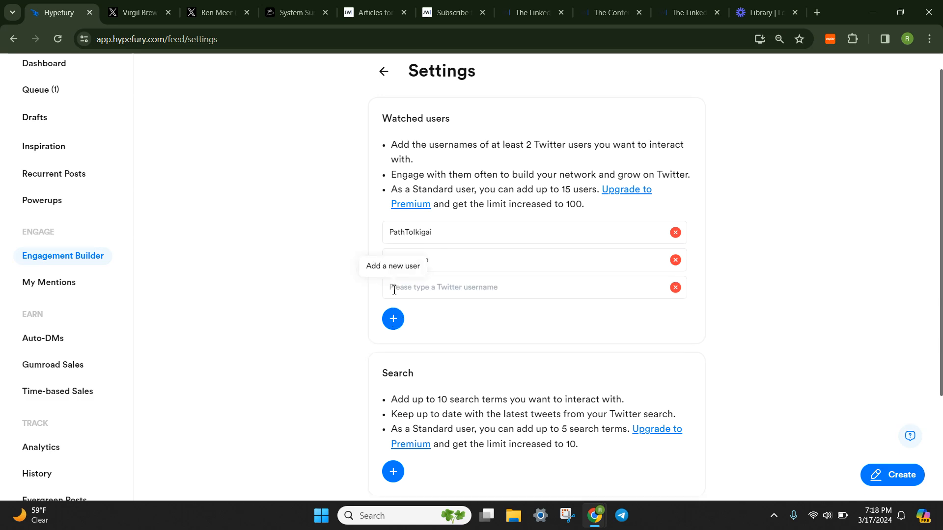
text(thevirgilbrew)
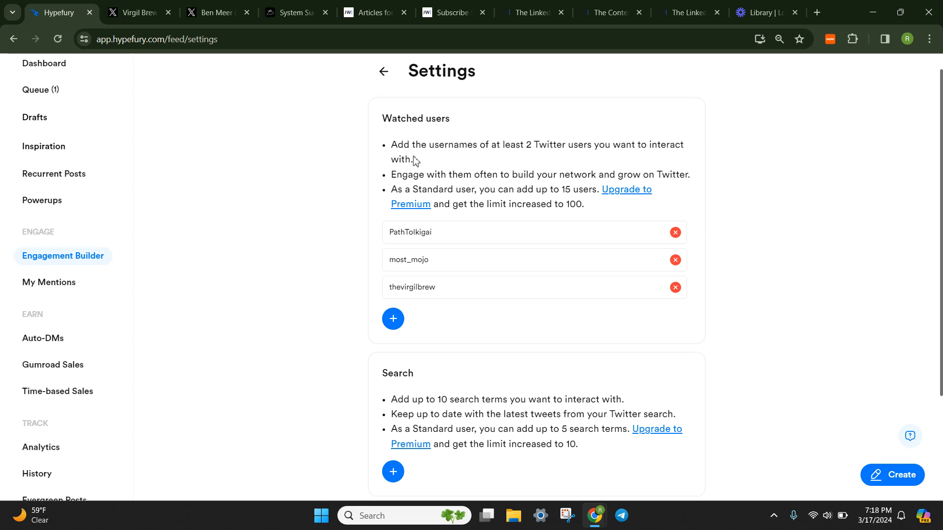
click(383, 70)
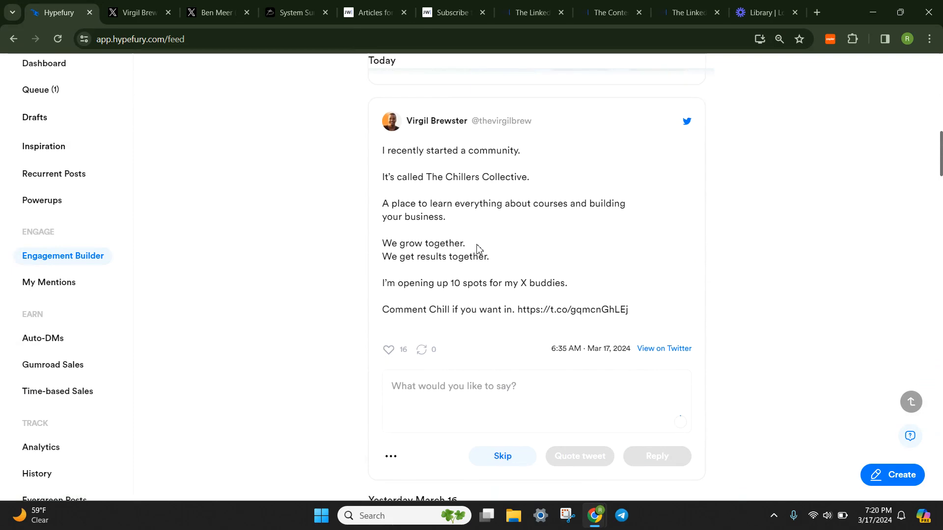
scroll(down, 3)
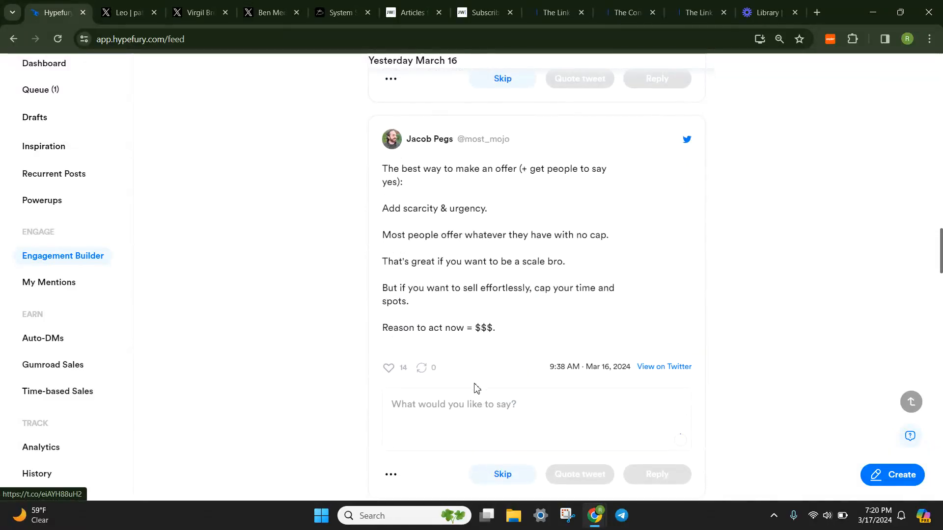
text(d)
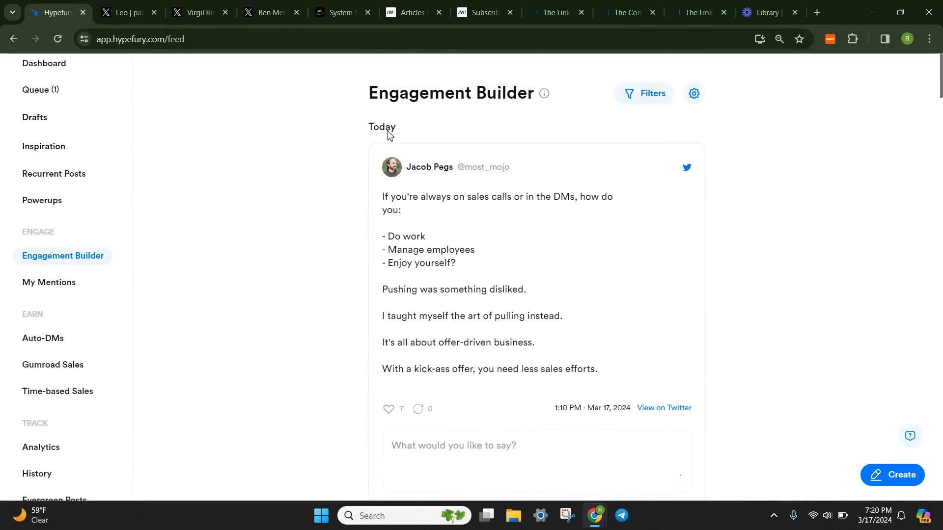
mouse_move(577, 115)
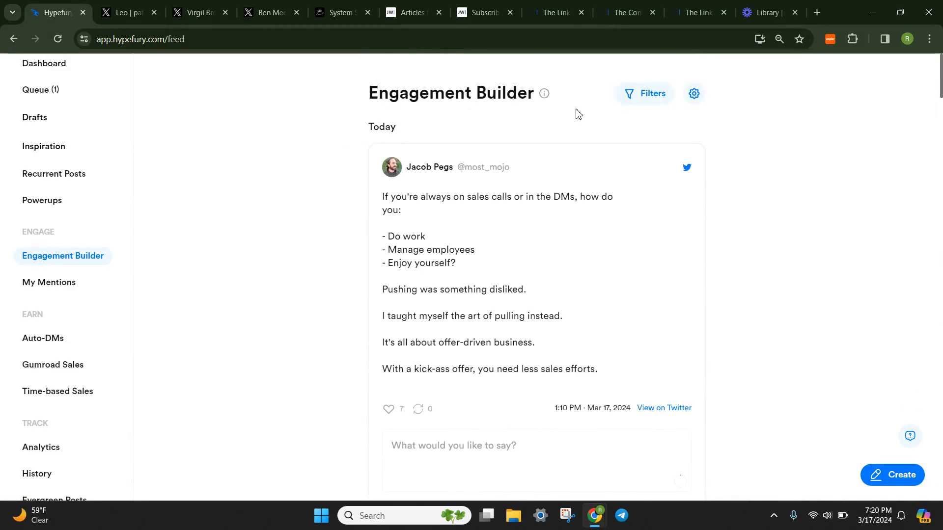
scroll(down, 3)
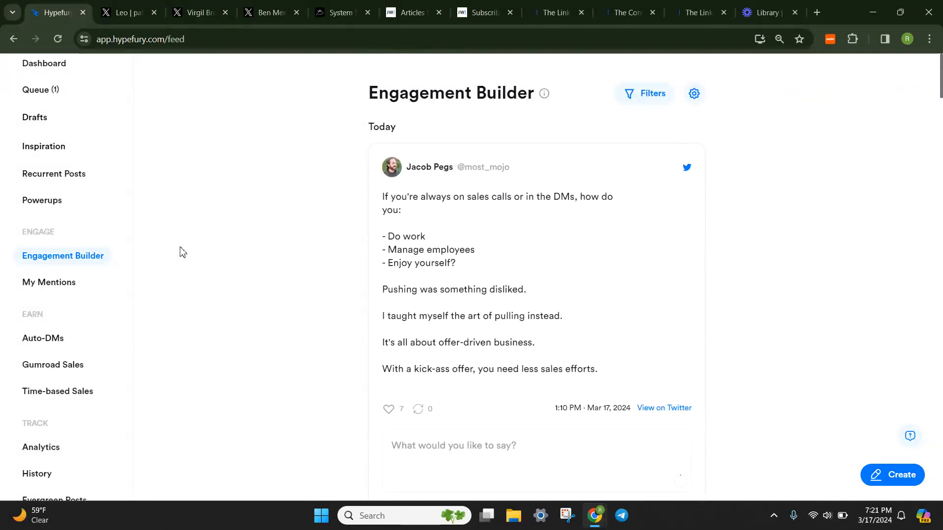
mouse_move(76, 262)
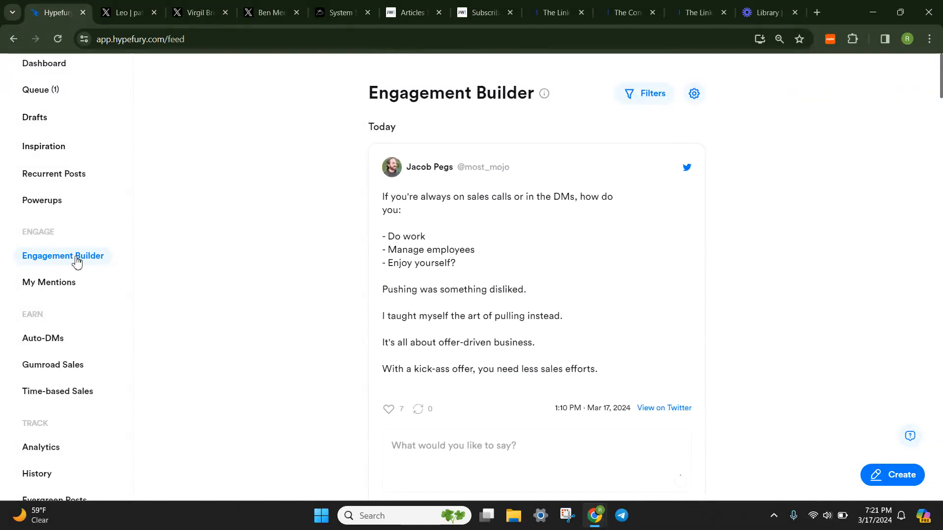
mouse_move(49, 283)
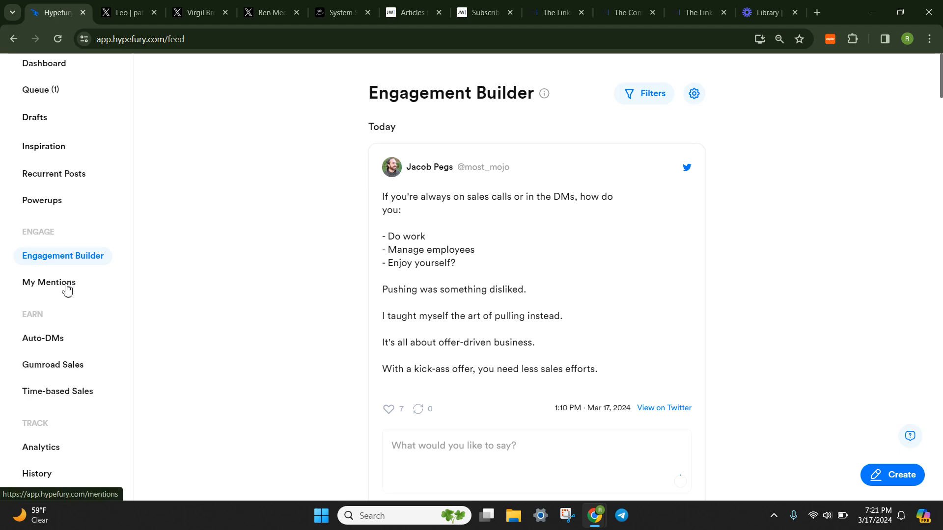
mouse_move(388, 260)
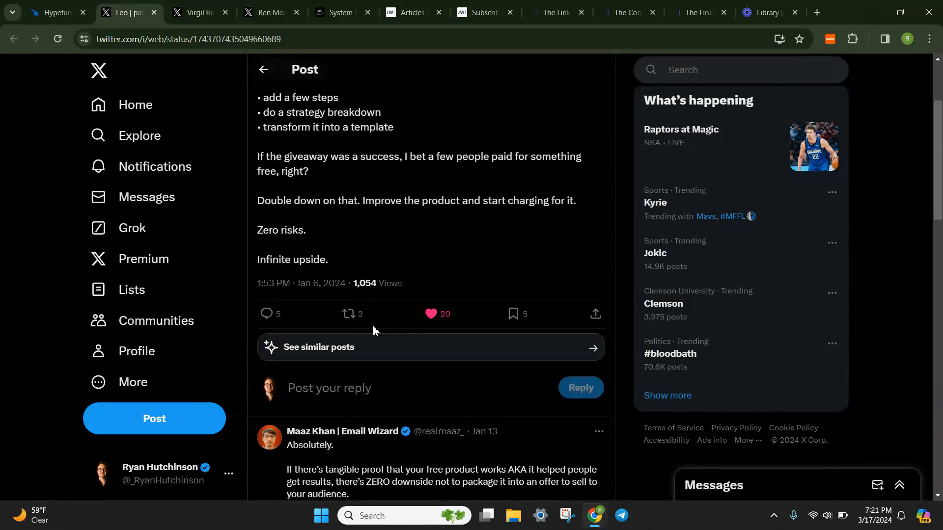
- Load more replies on Leo's free-giveaway post on X, then return to Hypefury
scroll(down, 3)
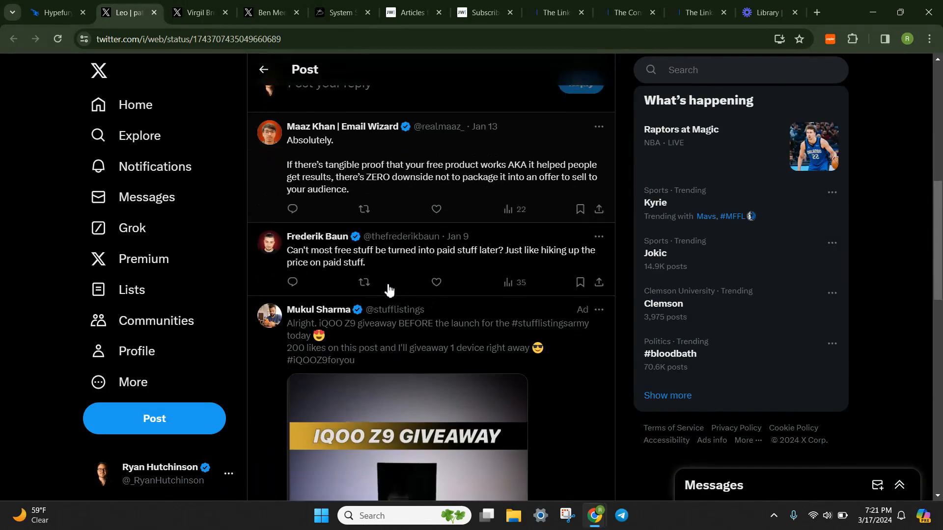
scroll(down, 3)
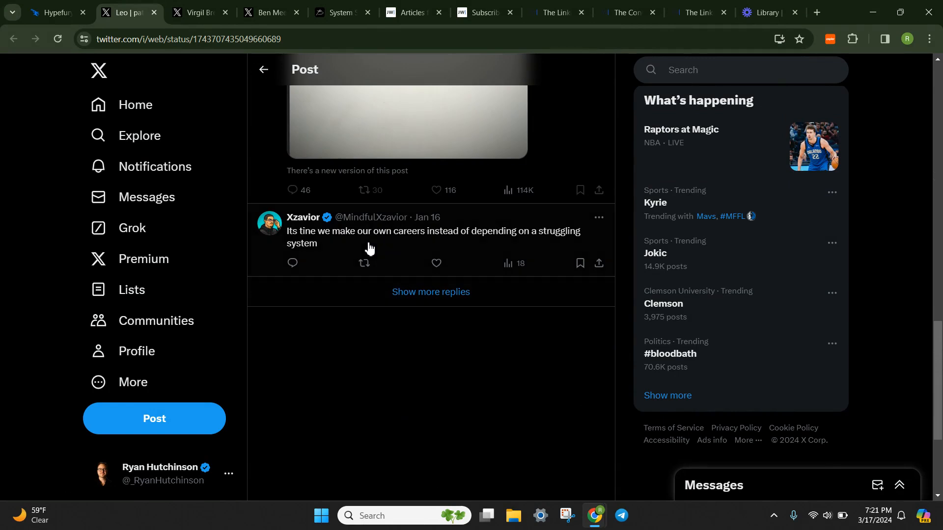
click(293, 263)
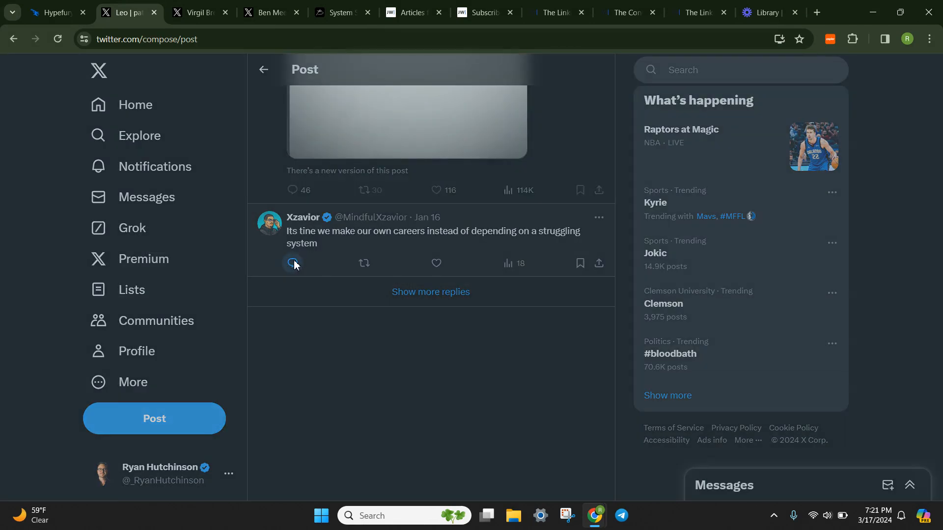
click(431, 292)
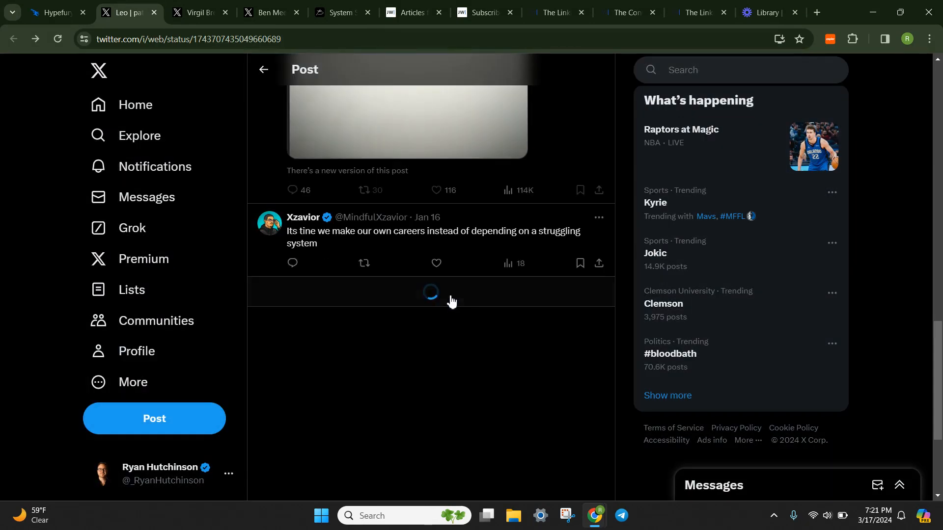
scroll(down, 3)
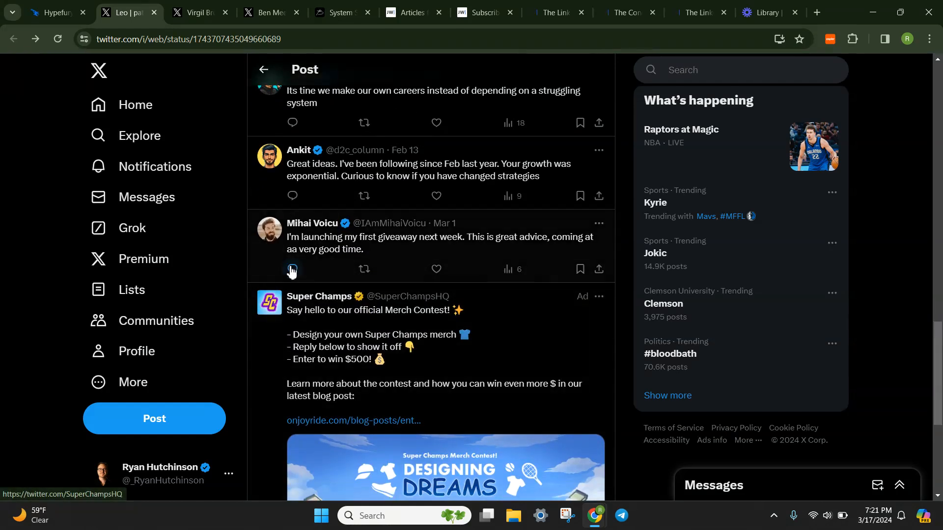
mouse_move(270, 176)
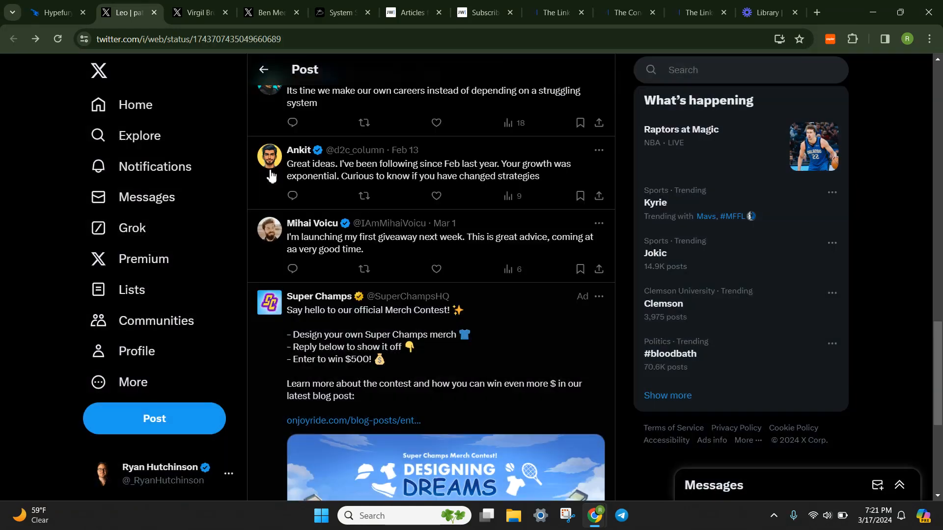
click(54, 11)
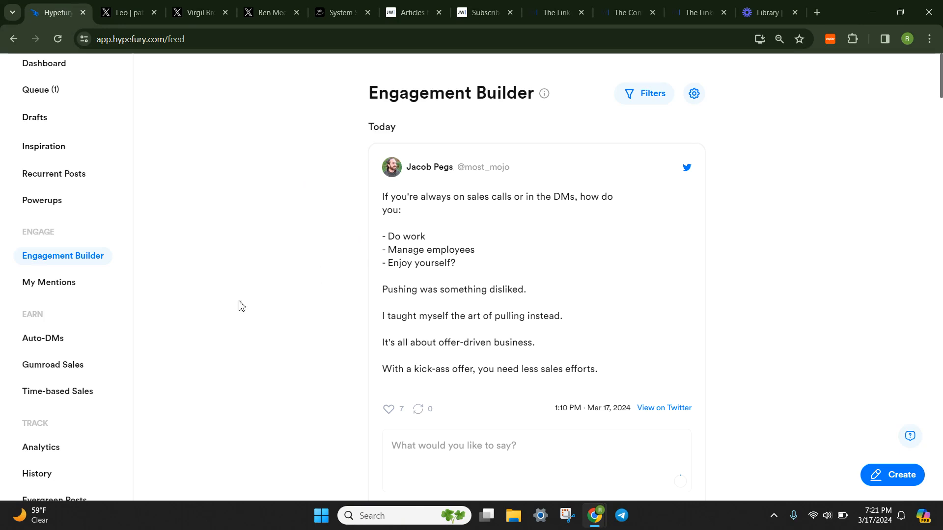
mouse_move(392, 303)
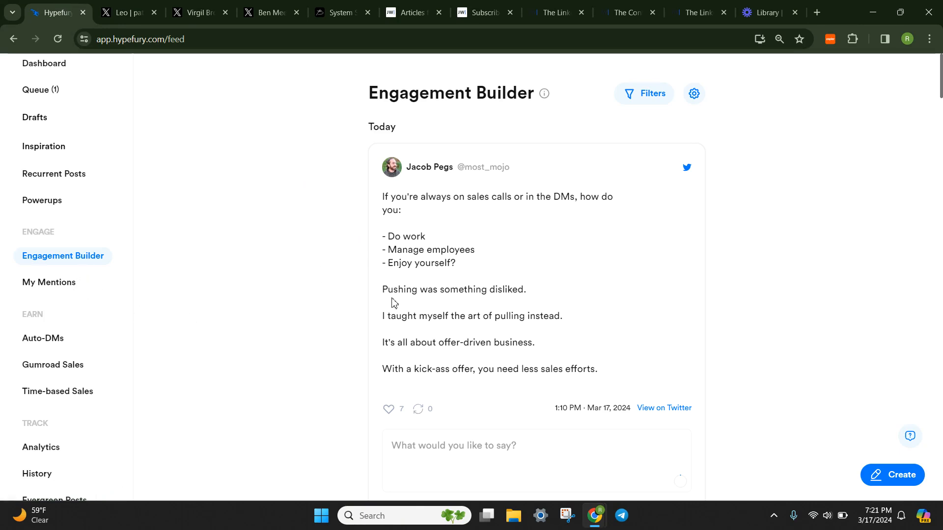
click(49, 282)
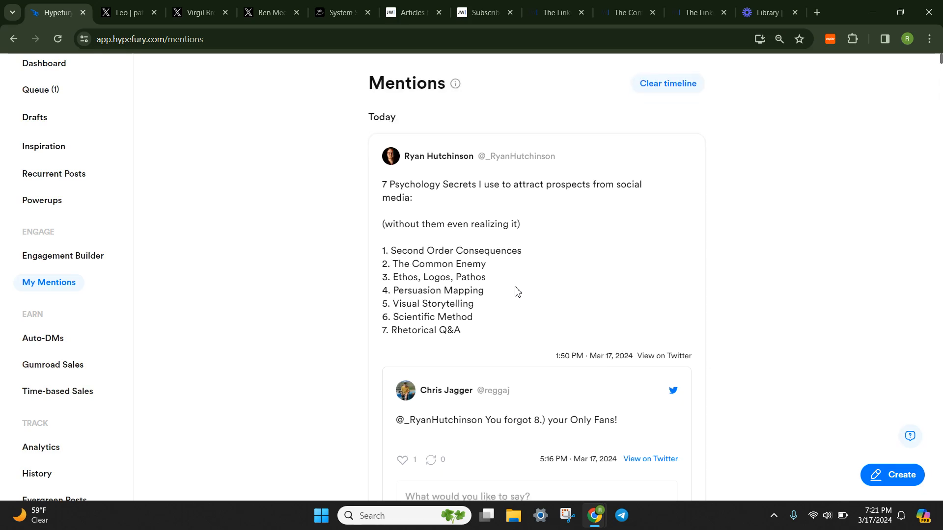
scroll(up, 3)
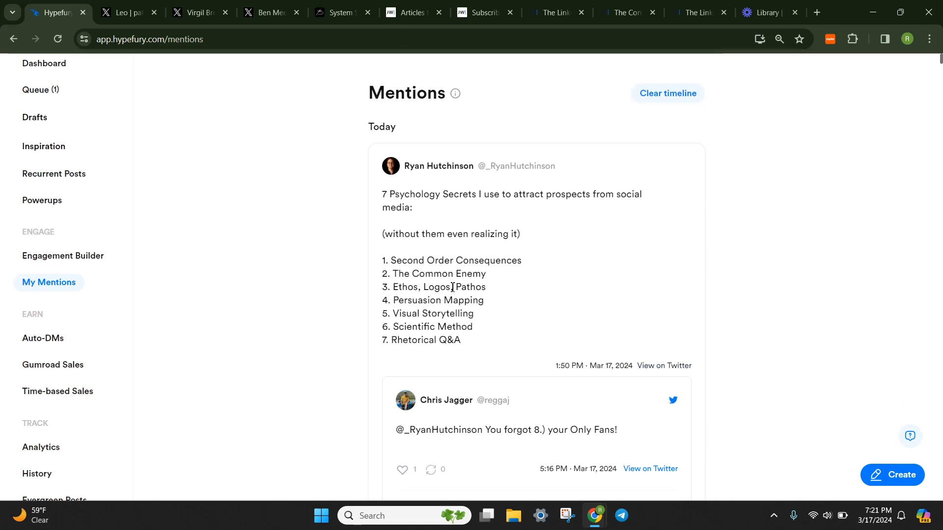